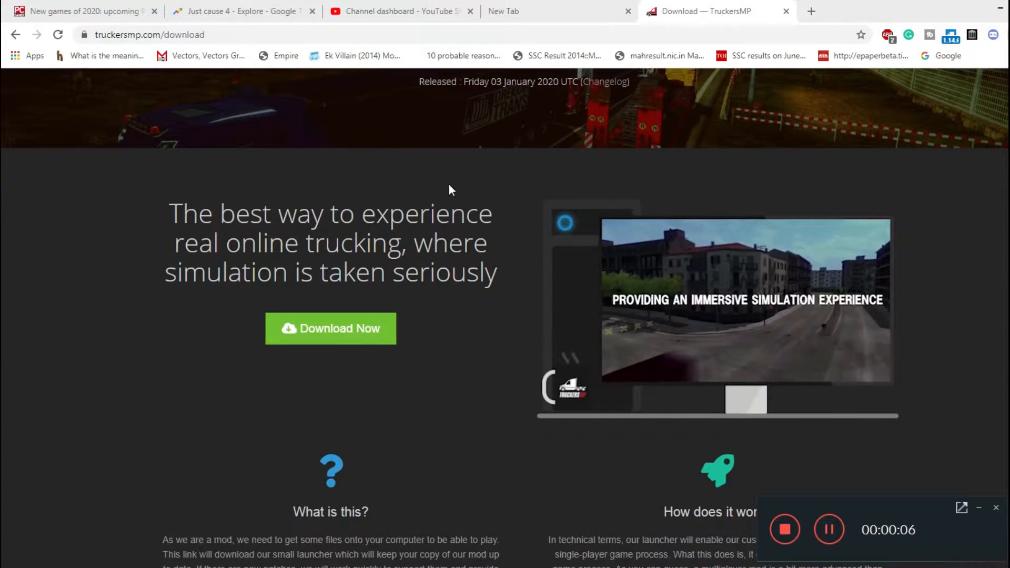
mouse_move(208, 77)
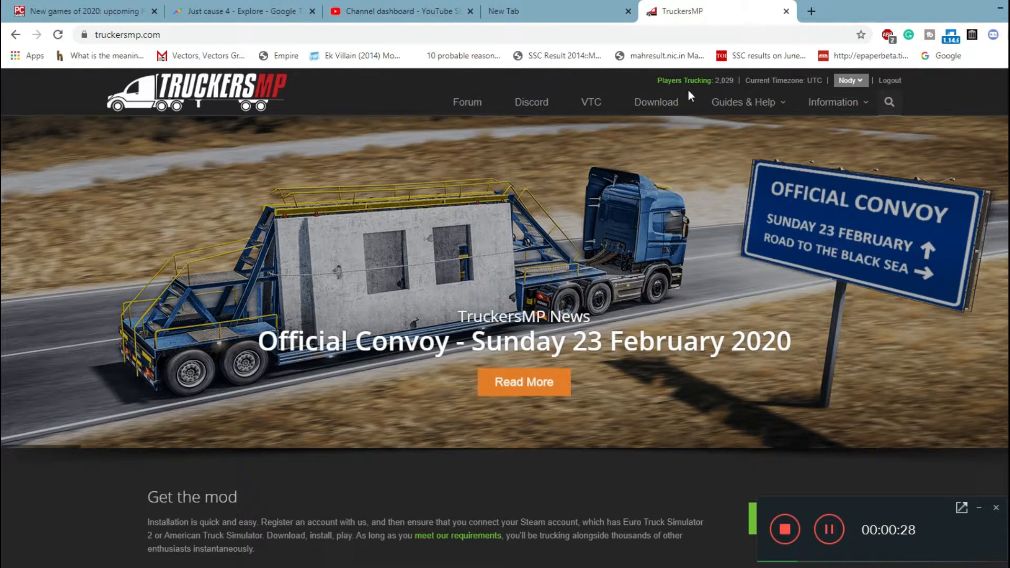
mouse_move(817, 95)
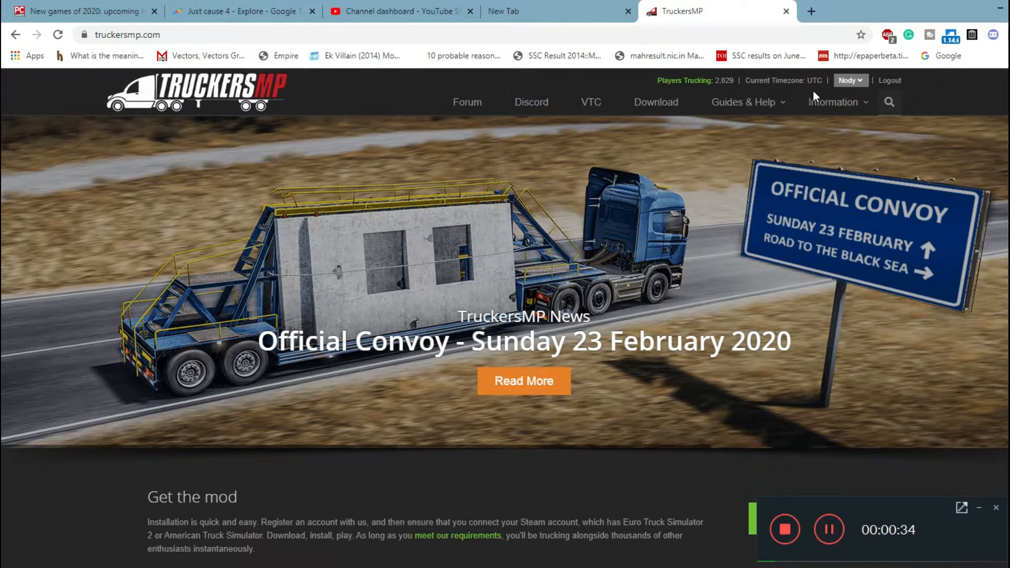
mouse_move(817, 121)
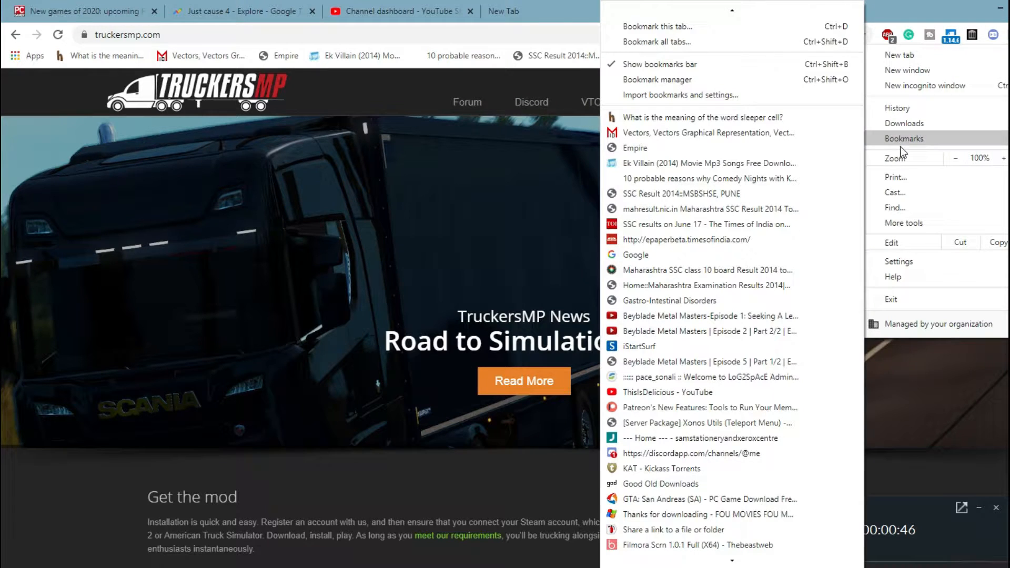
Step: Reach the TruckersMP Register page in a new incognito window
left_click(926, 86)
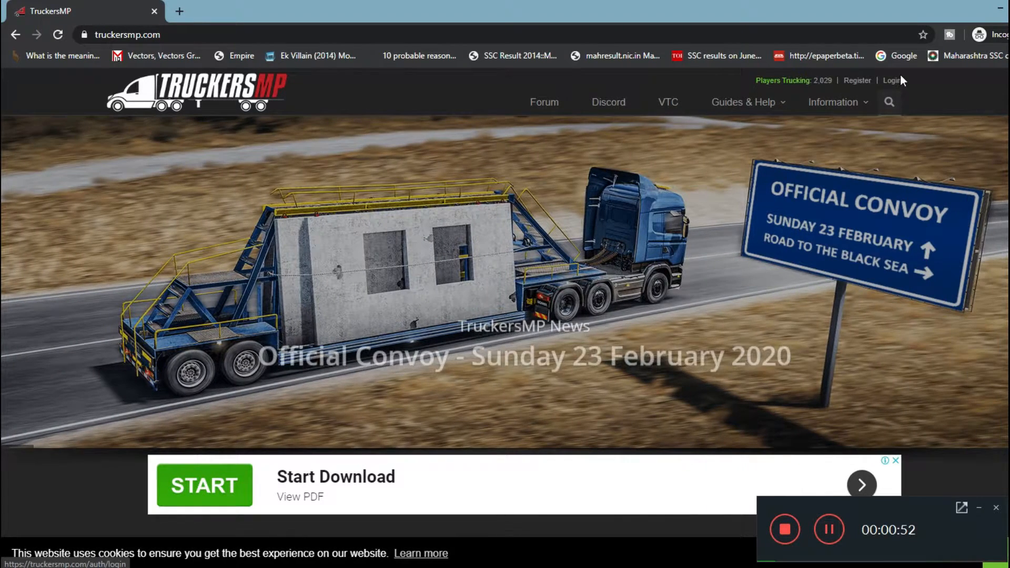
left_click(857, 81)
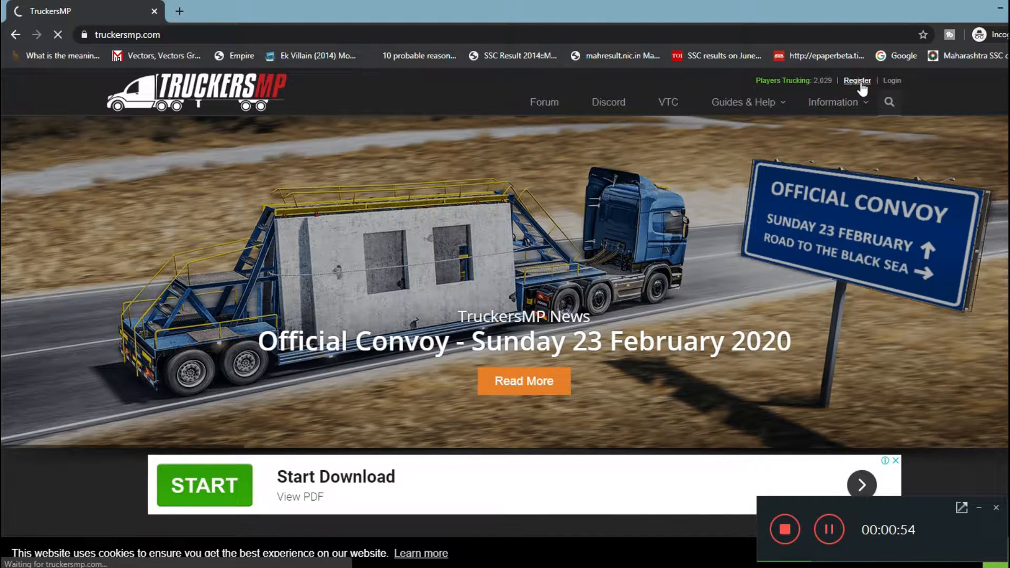
left_click(856, 81)
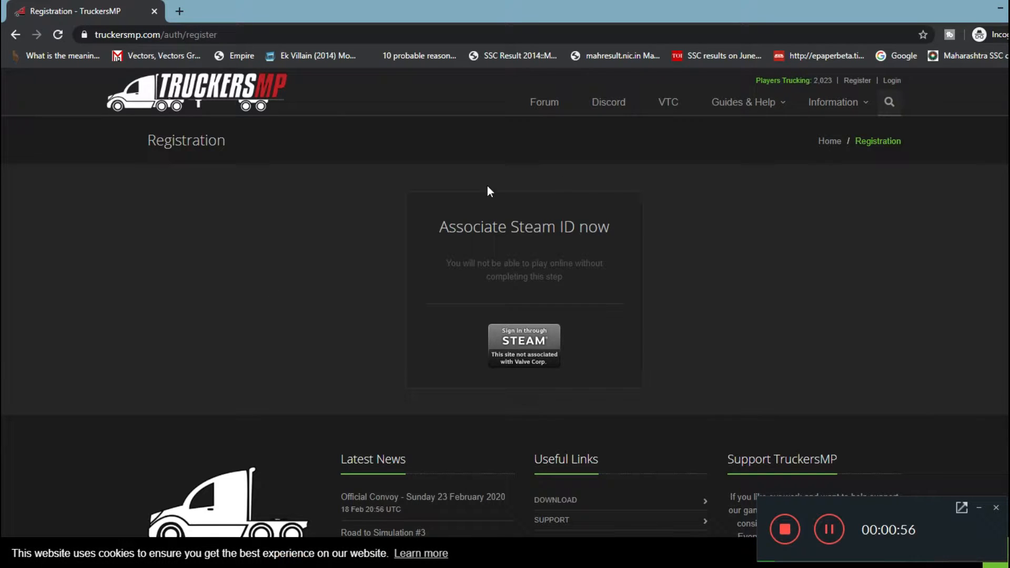
mouse_move(524, 345)
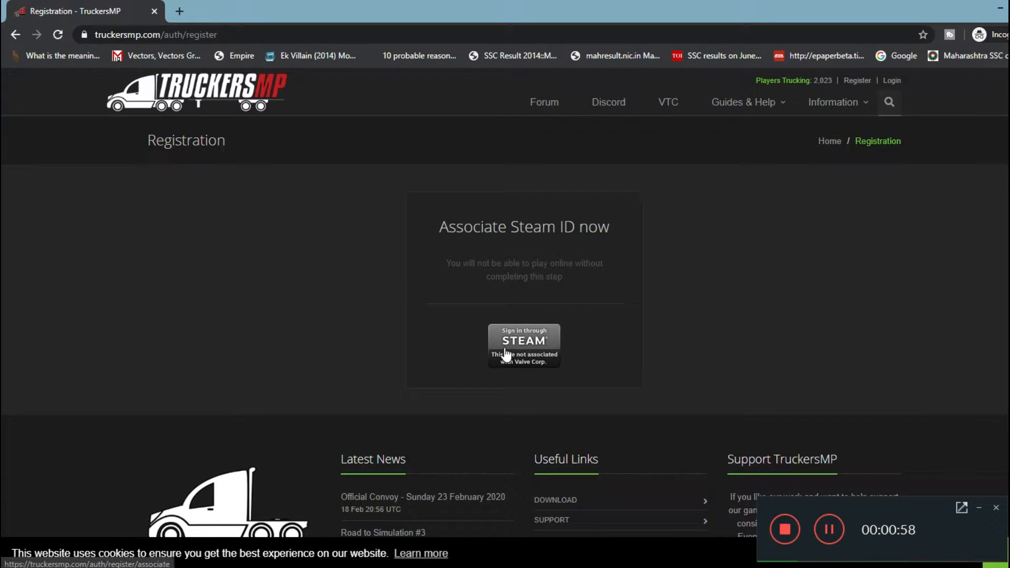
mouse_move(559, 357)
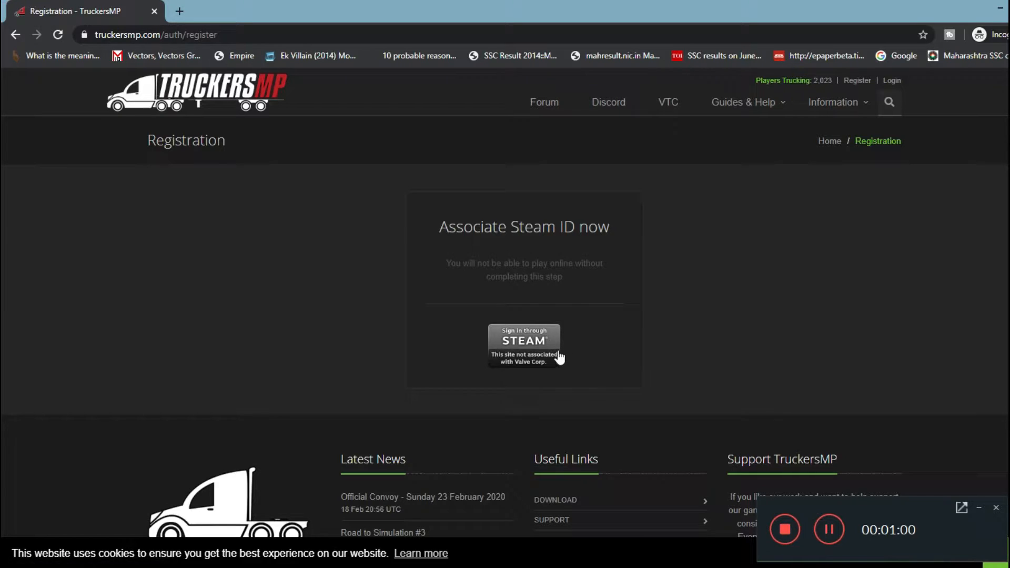
Step: Start signing in through Steam to link an account with truckersmp.com
left_click(523, 340)
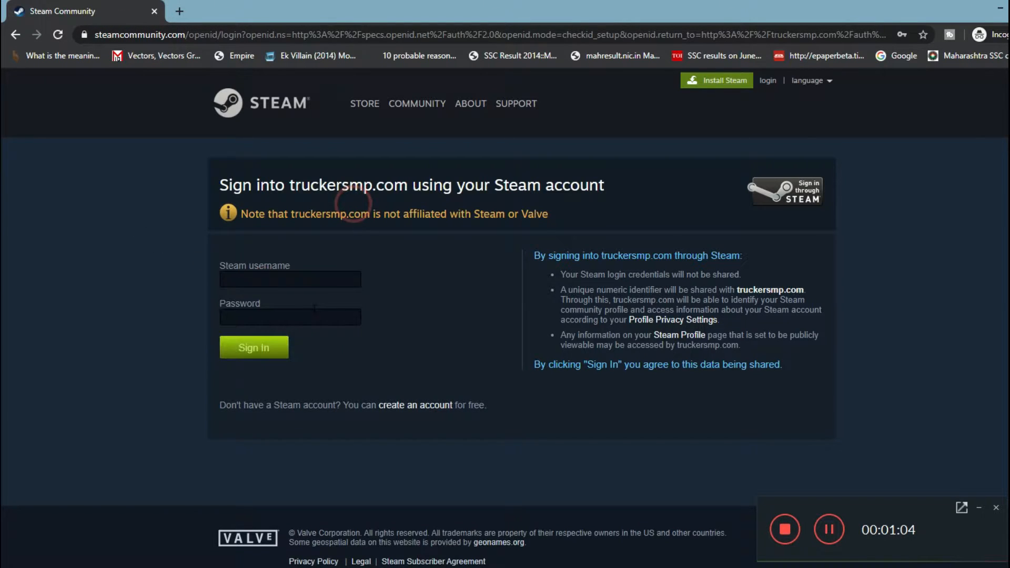
mouse_move(261, 340)
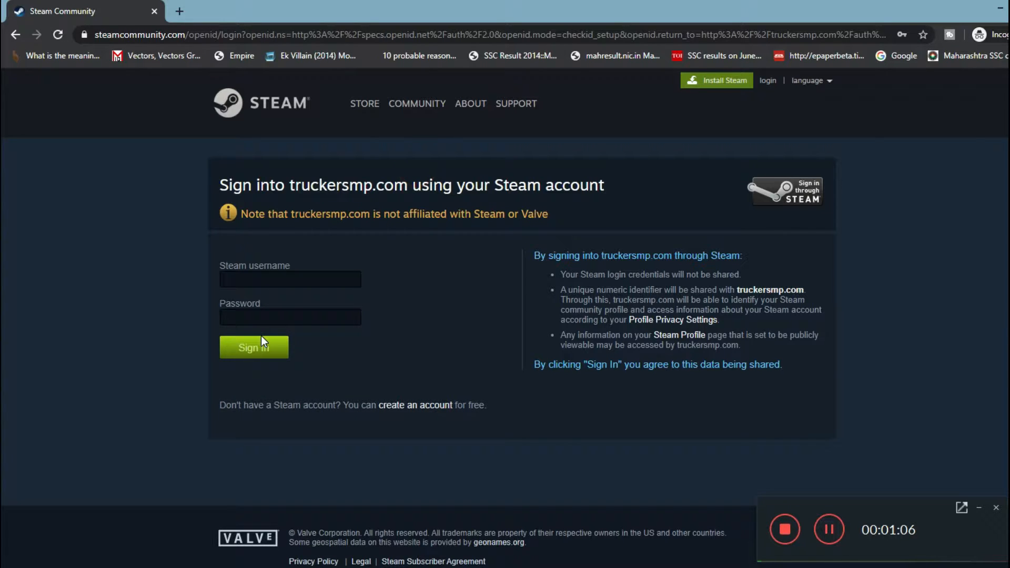
left_click(254, 347)
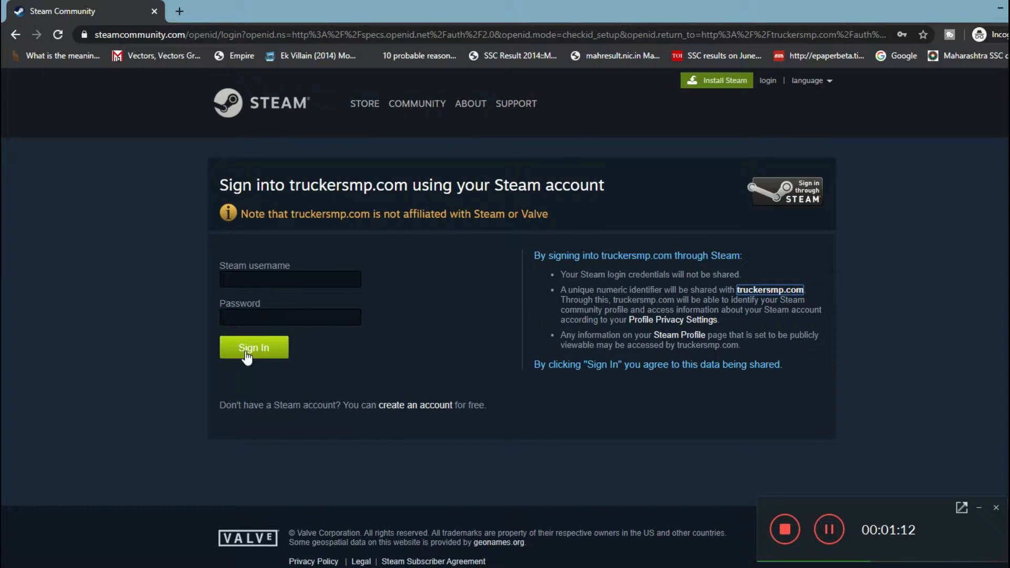
mouse_move(782, 437)
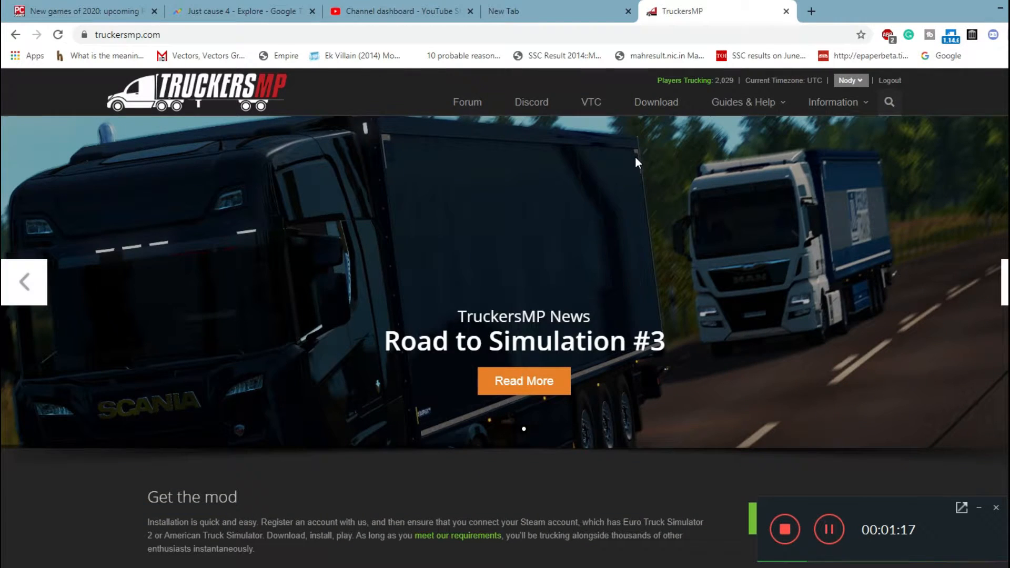
Step: Save the TruckersMP launcher zip from the Download page to the Desktop
left_click(745, 102)
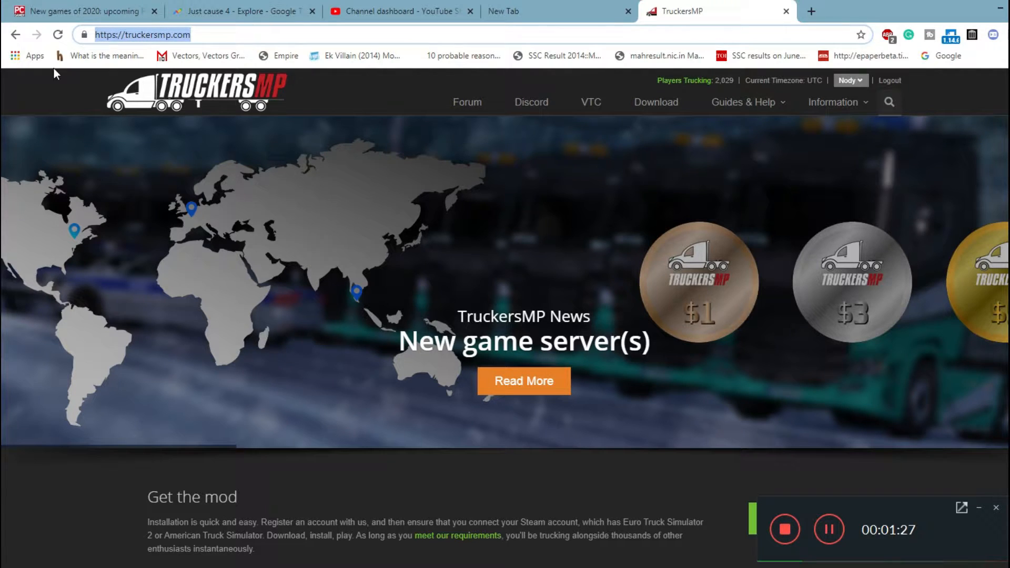
left_click(656, 102)
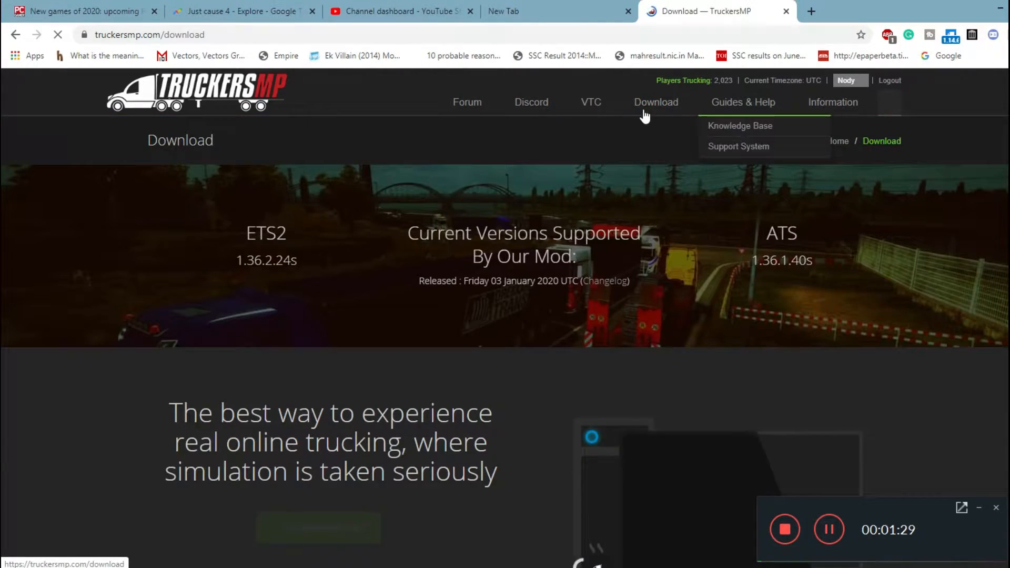
scroll("down", 3)
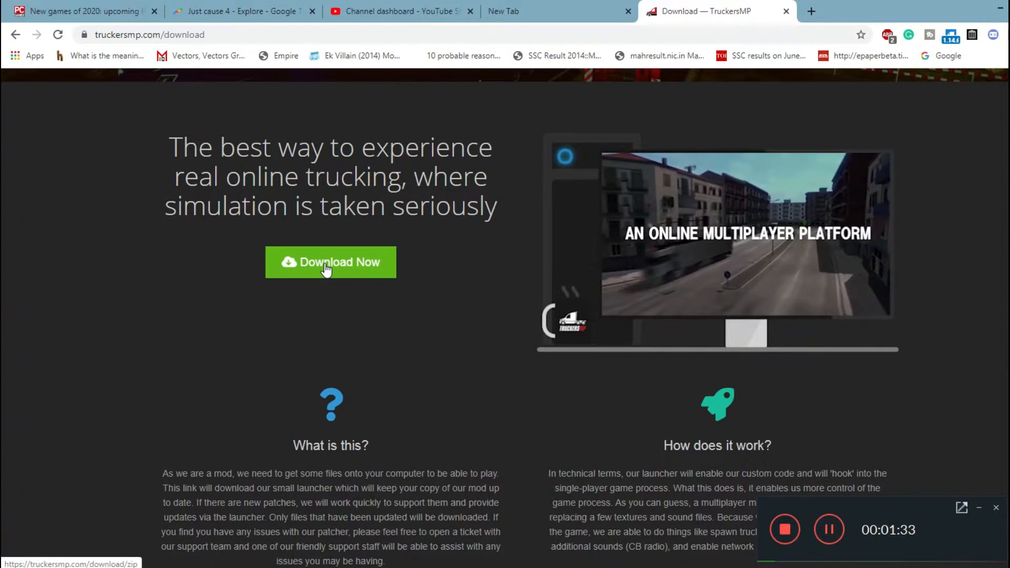
left_click(331, 262)
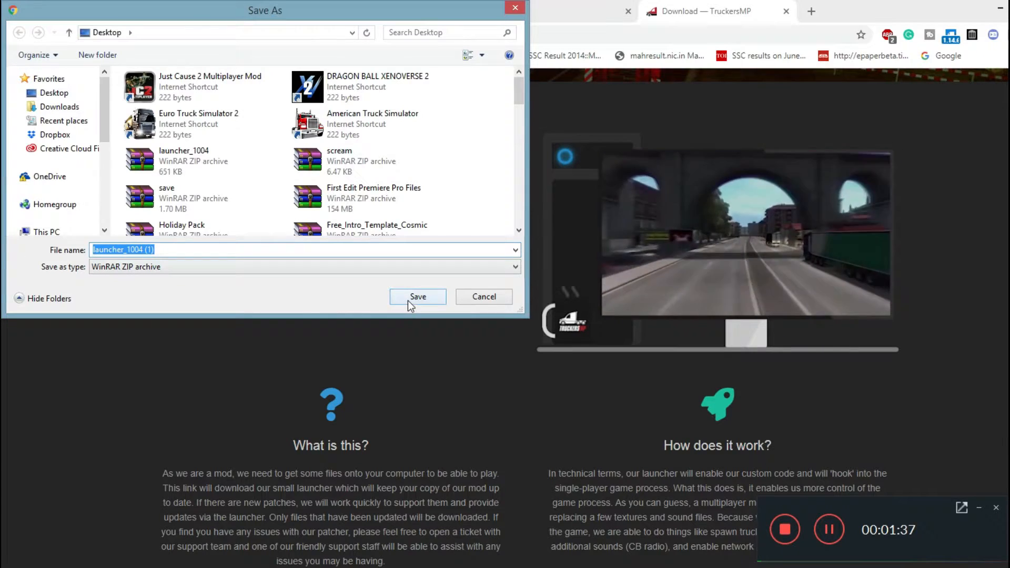
left_click(418, 297)
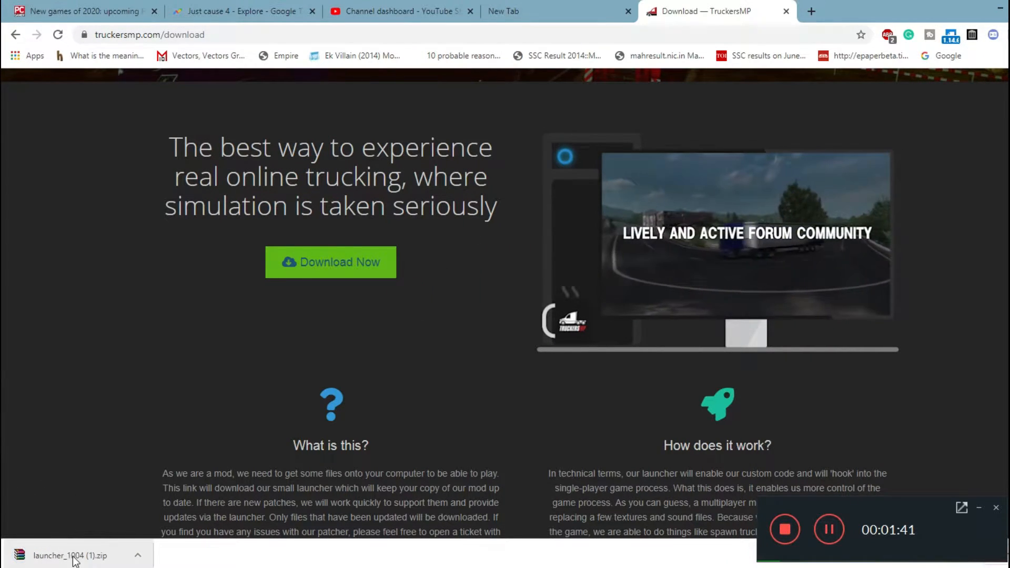
Step: Open the downloaded zip in WinRAR and close the license purchase reminder
left_click(69, 556)
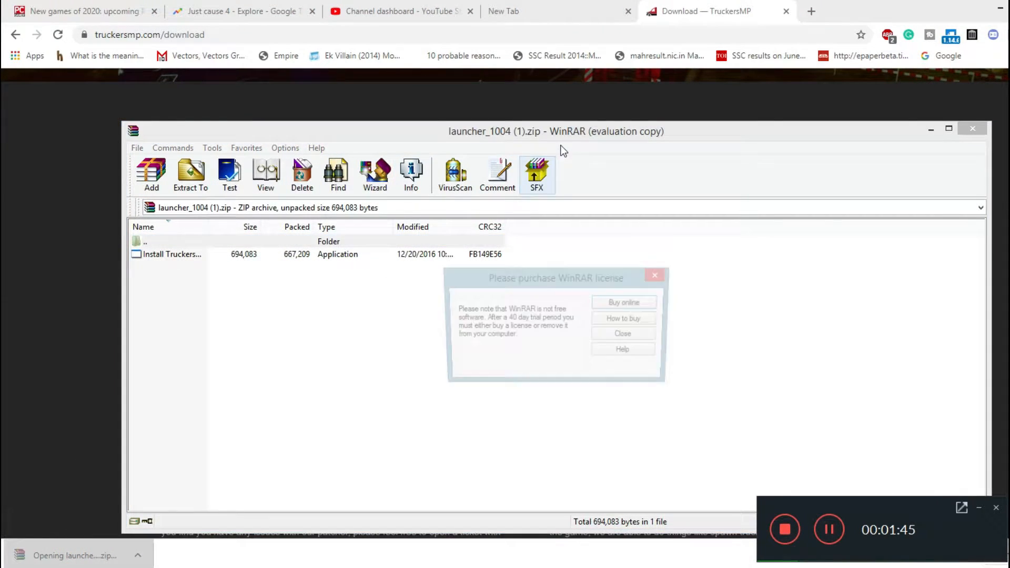
left_click(622, 333)
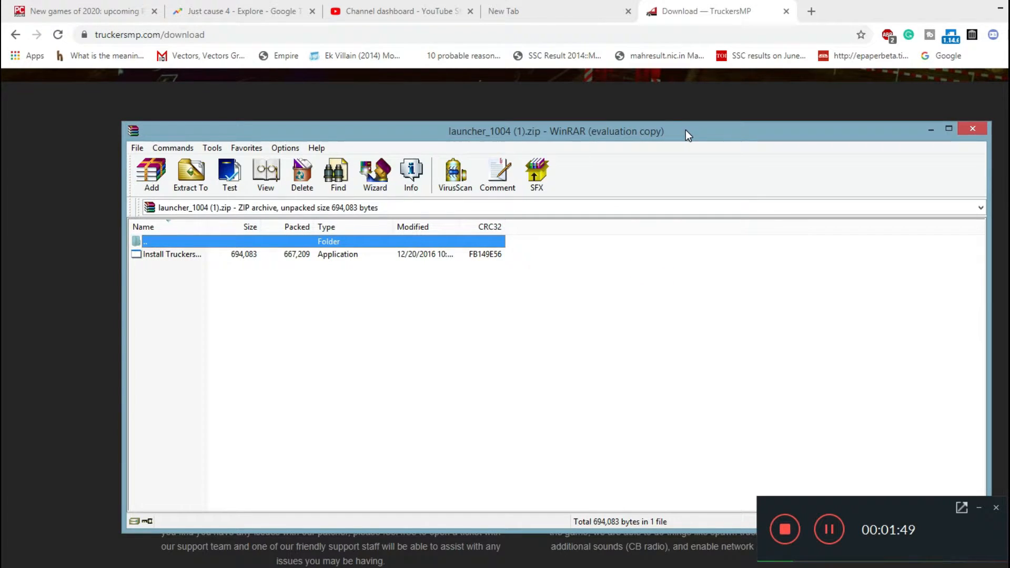
mouse_move(606, 134)
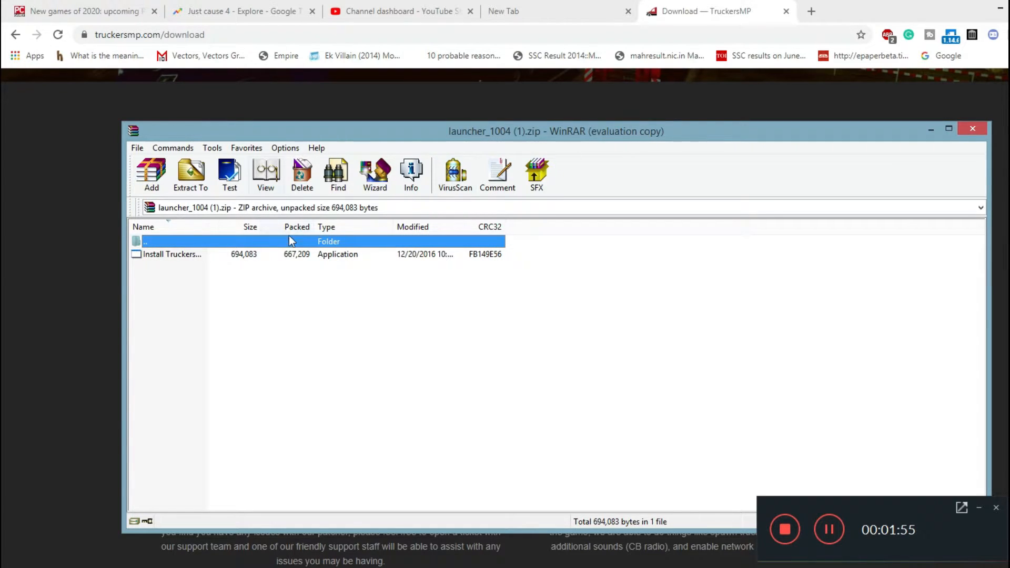
Step: Run the installer, accept the agreement and keep F:\Program Files\TruckersMP Launcher as destination
double_click(171, 254)
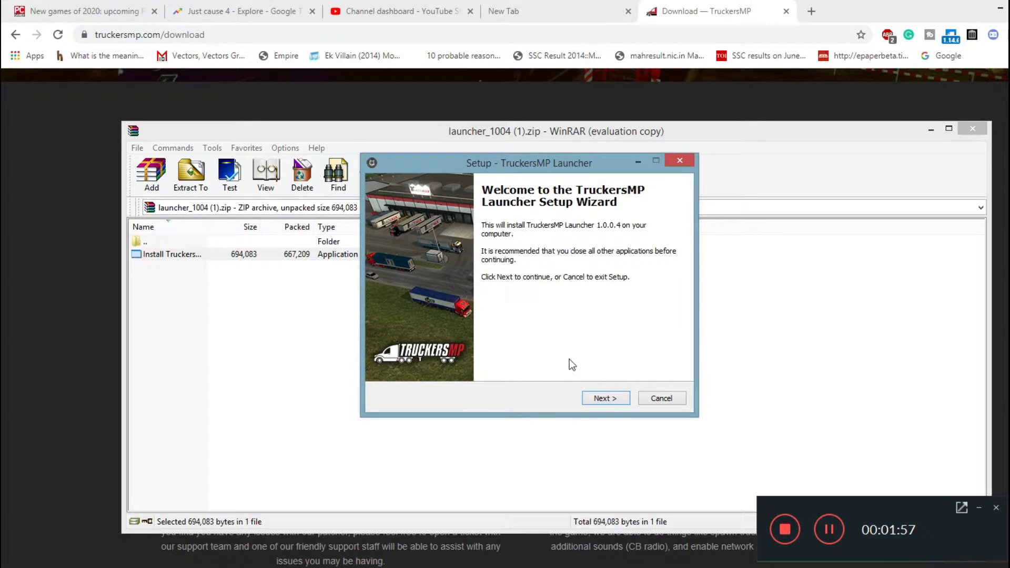
mouse_move(679, 203)
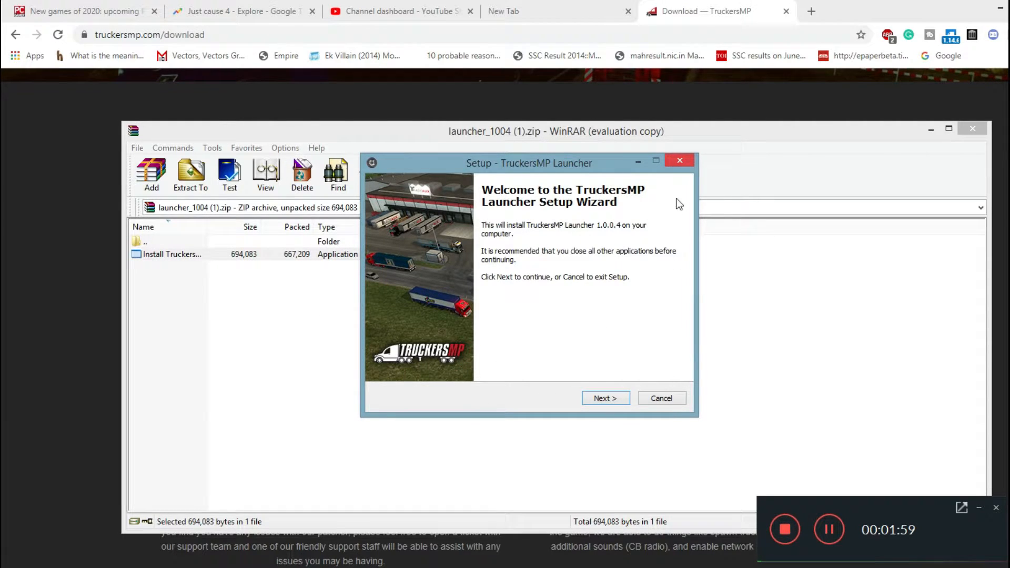
left_click(604, 398)
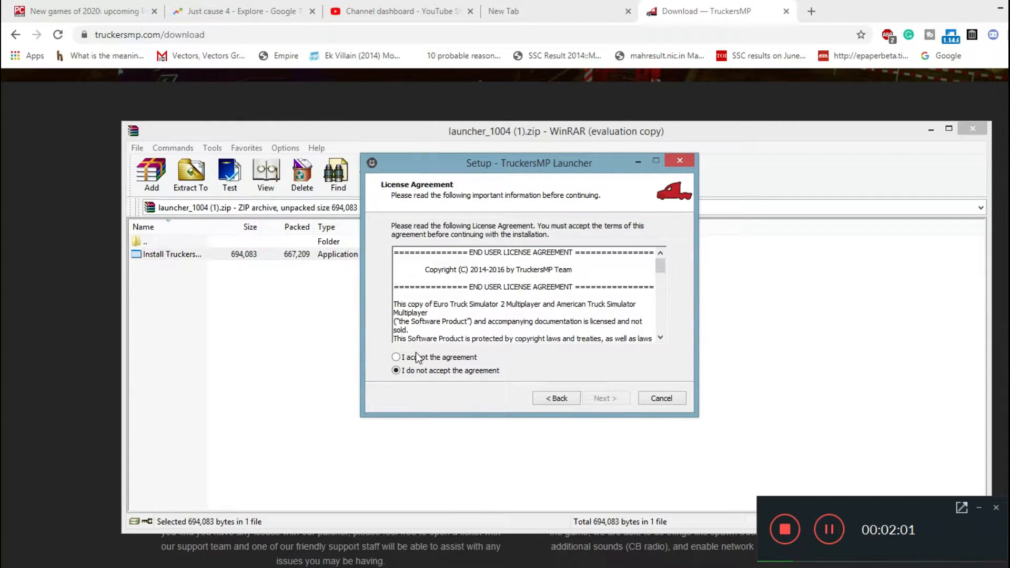
left_click(396, 357)
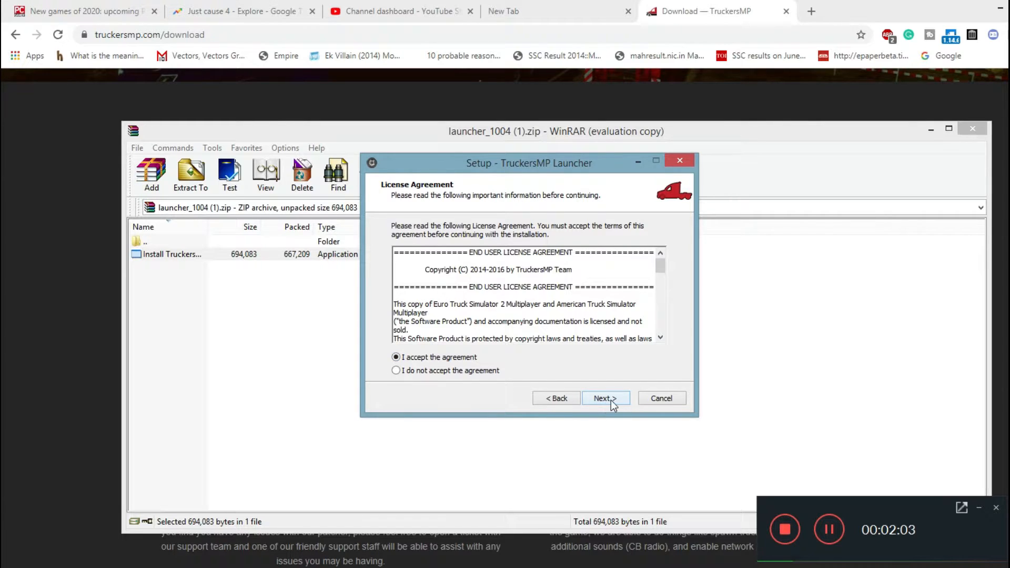
left_click(604, 398)
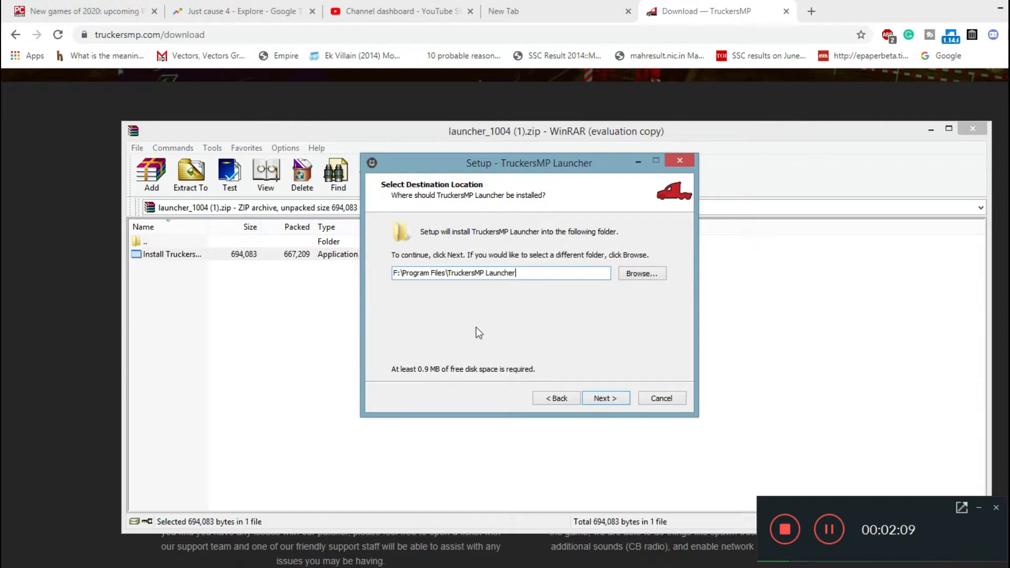
mouse_move(470, 340)
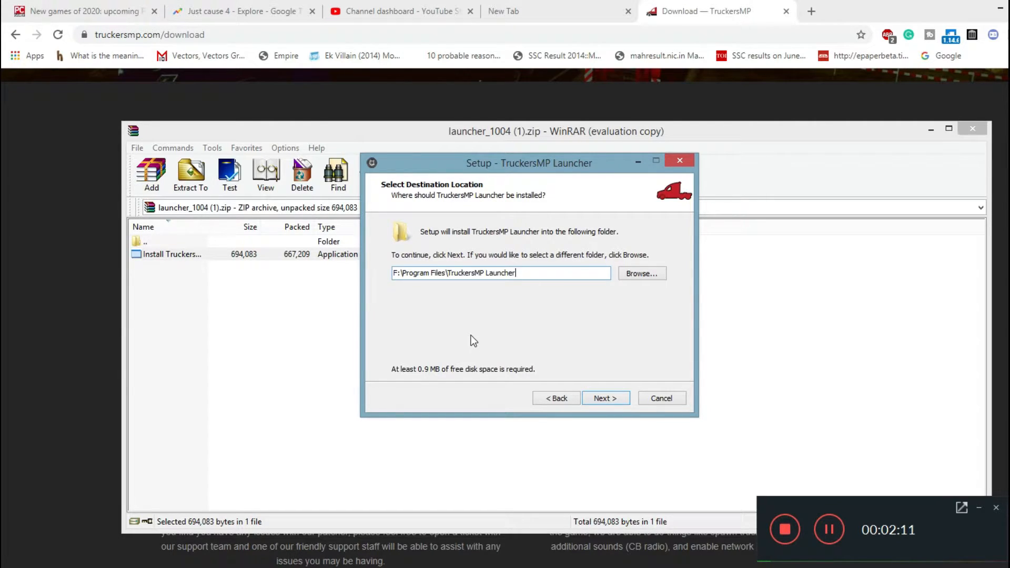
mouse_move(467, 340)
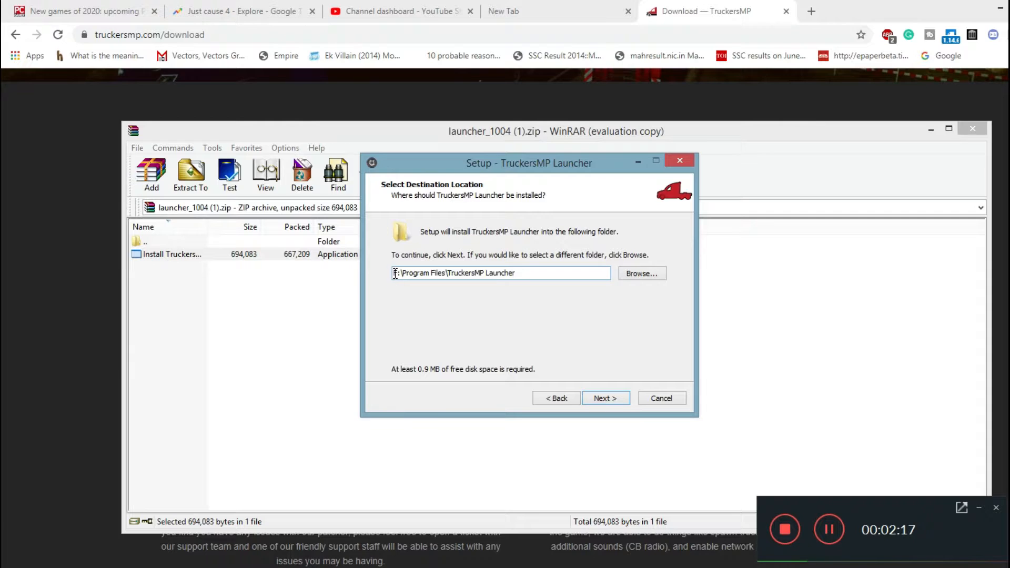
double_click(468, 272)
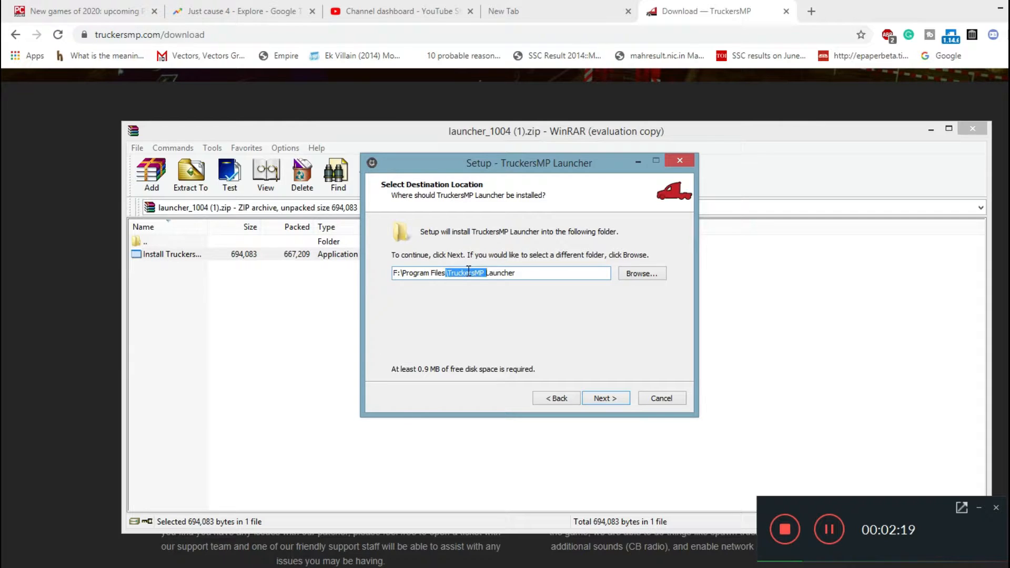
left_click(604, 398)
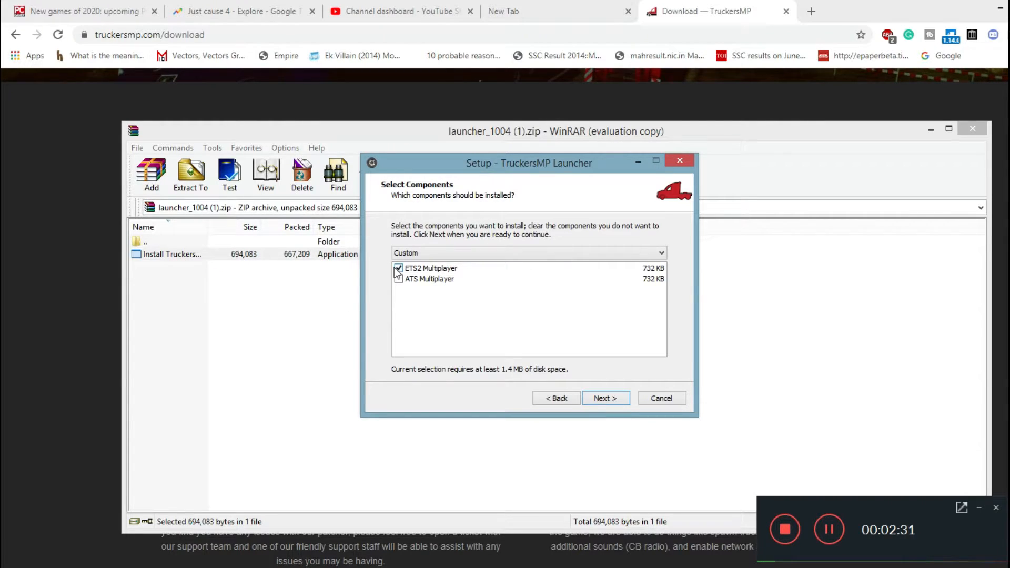
Step: Tick both ETS2 and ATS Multiplayer components and continue to the ATS directory field
left_click(431, 268)
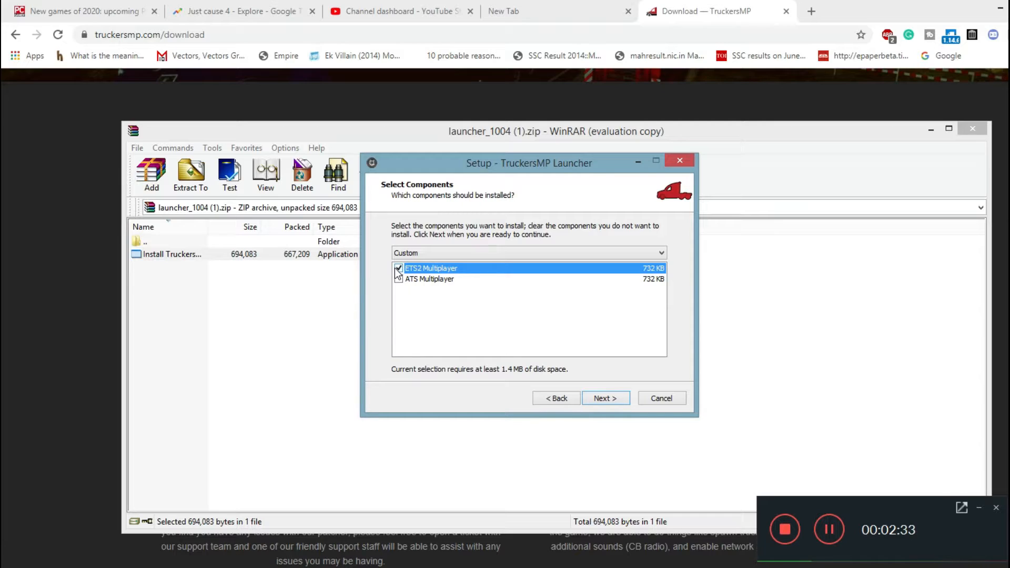
left_click(397, 279)
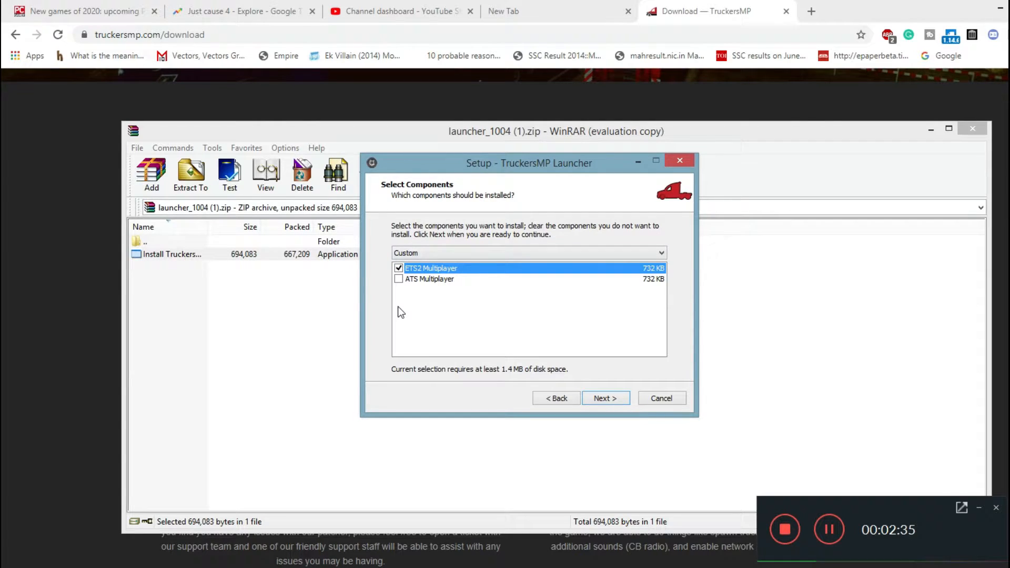
left_click(398, 279)
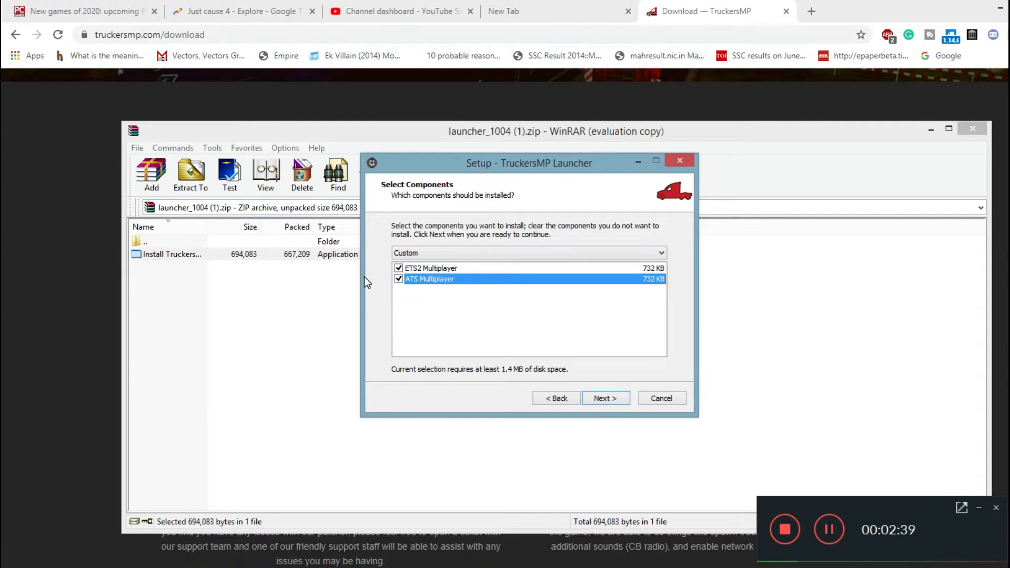
left_click(604, 398)
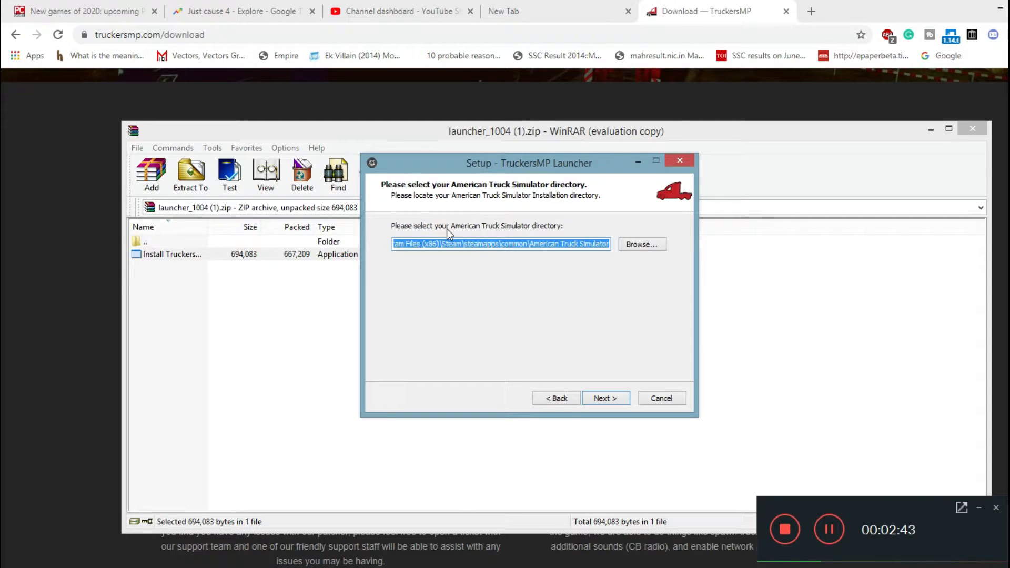
mouse_move(551, 233)
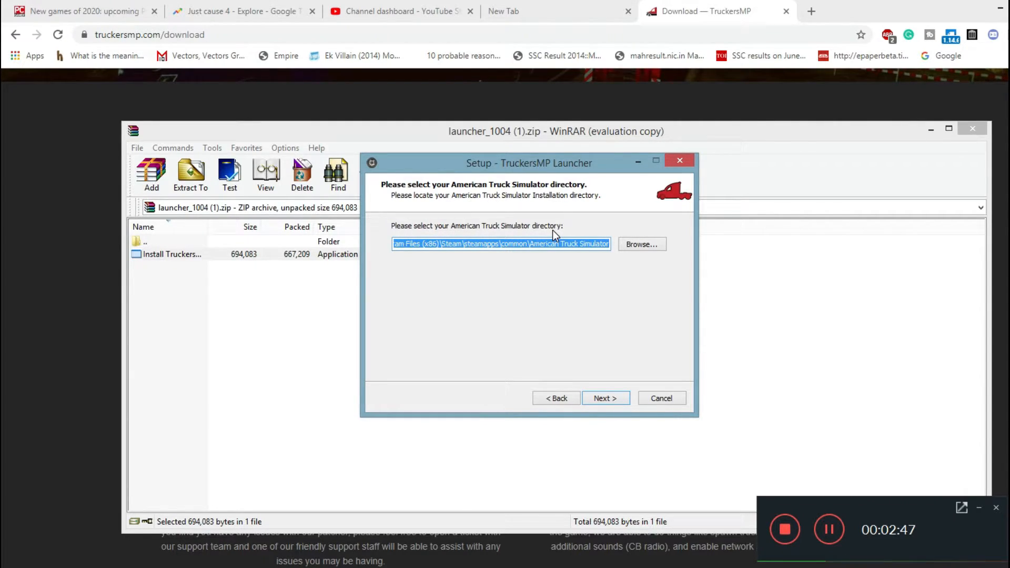
double_click(515, 243)
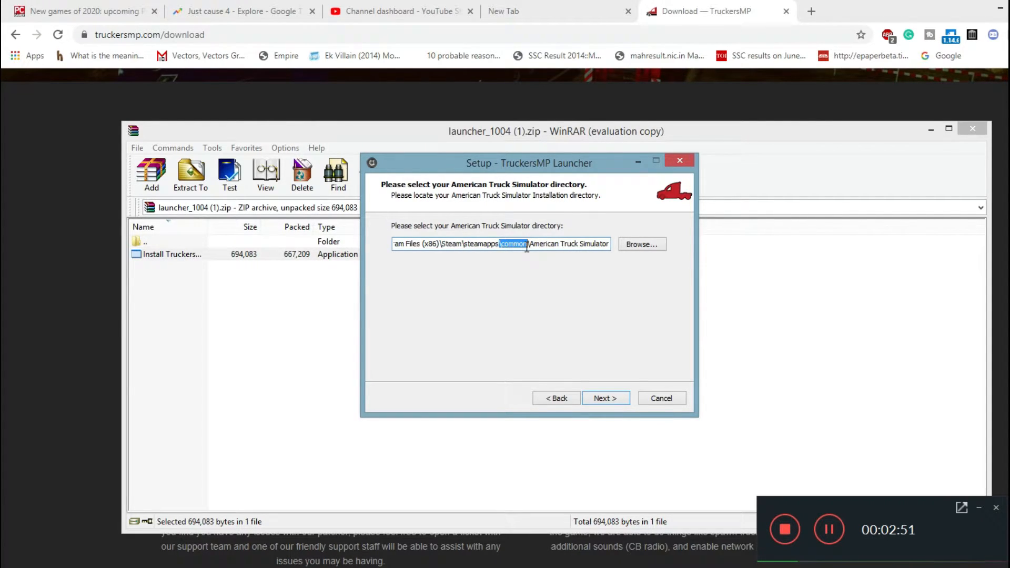
mouse_move(320, 276)
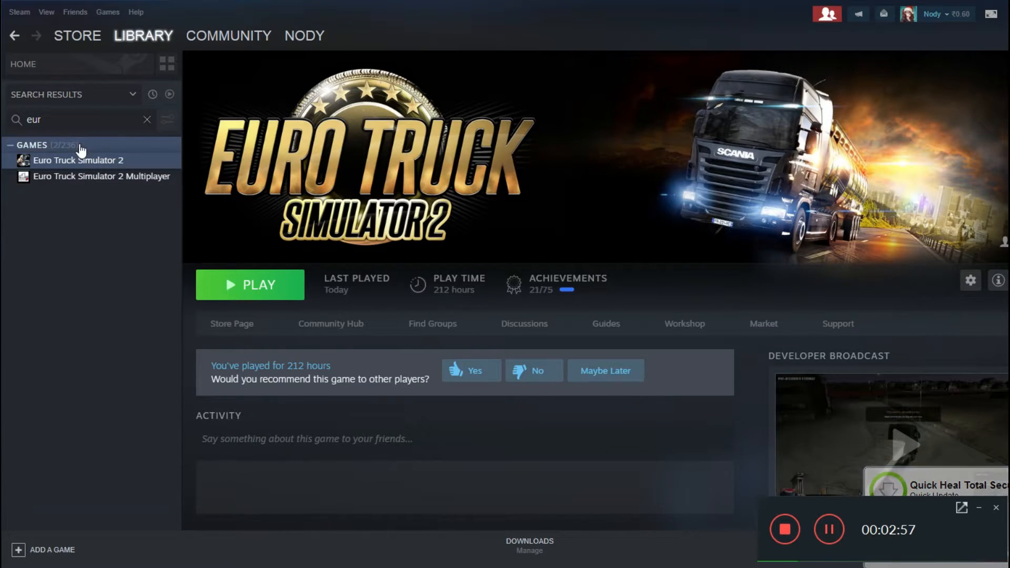
Step: Browse American Truck Simulator's local files from its Steam properties and confirm the matching ATS directory
left_click(146, 119)
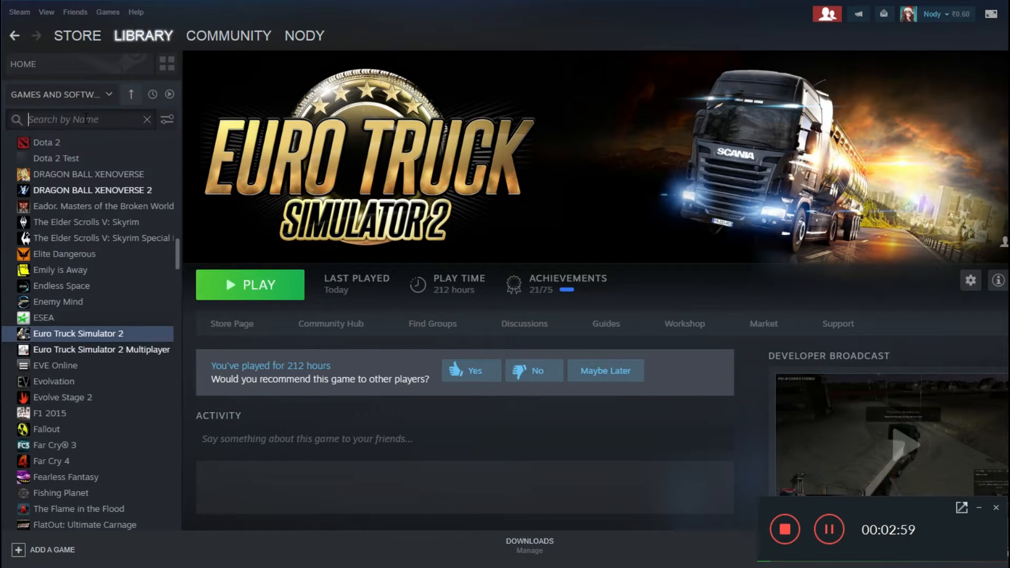
type("AMeri")
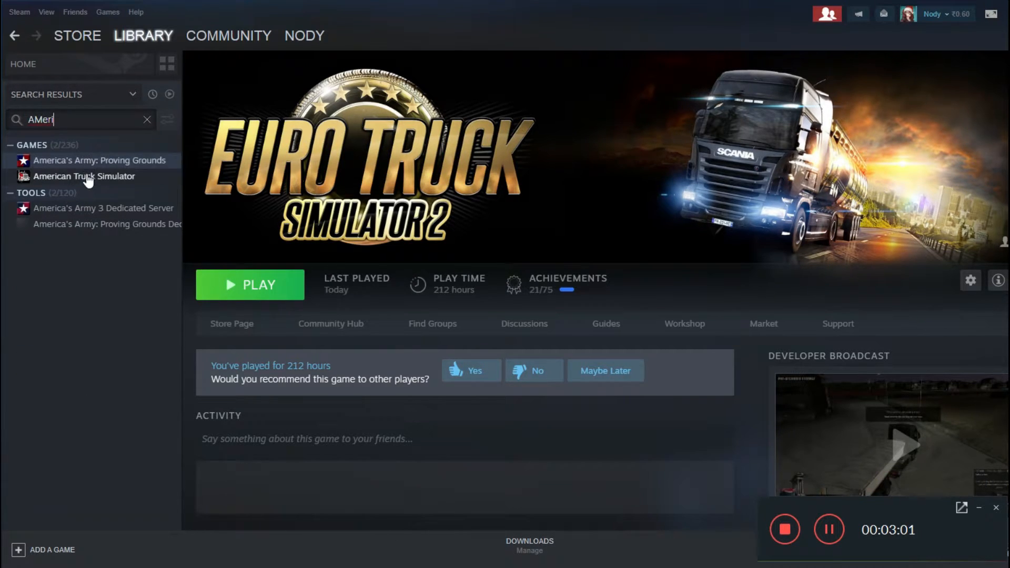
right_click(84, 176)
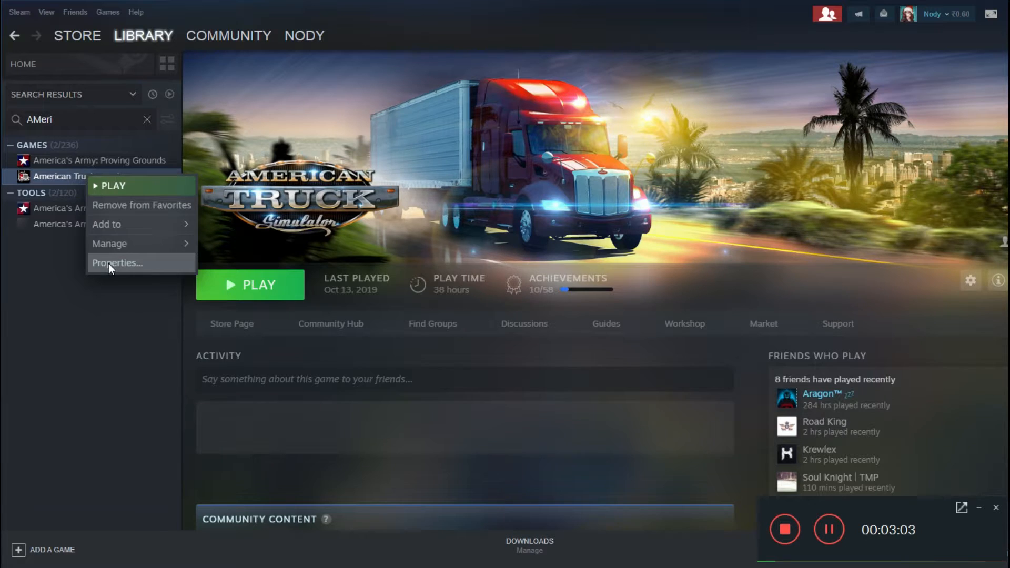
left_click(117, 263)
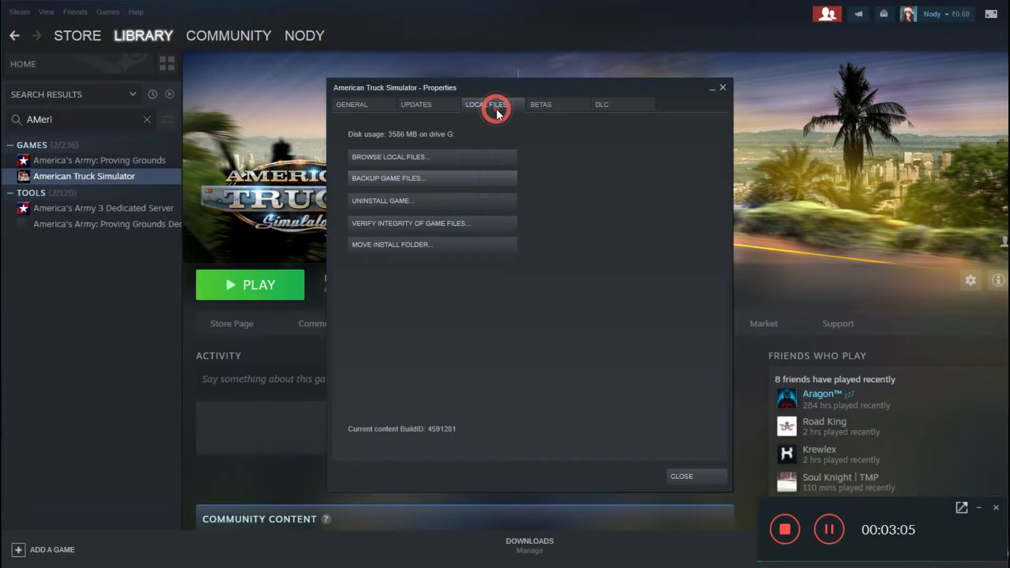
left_click(390, 157)
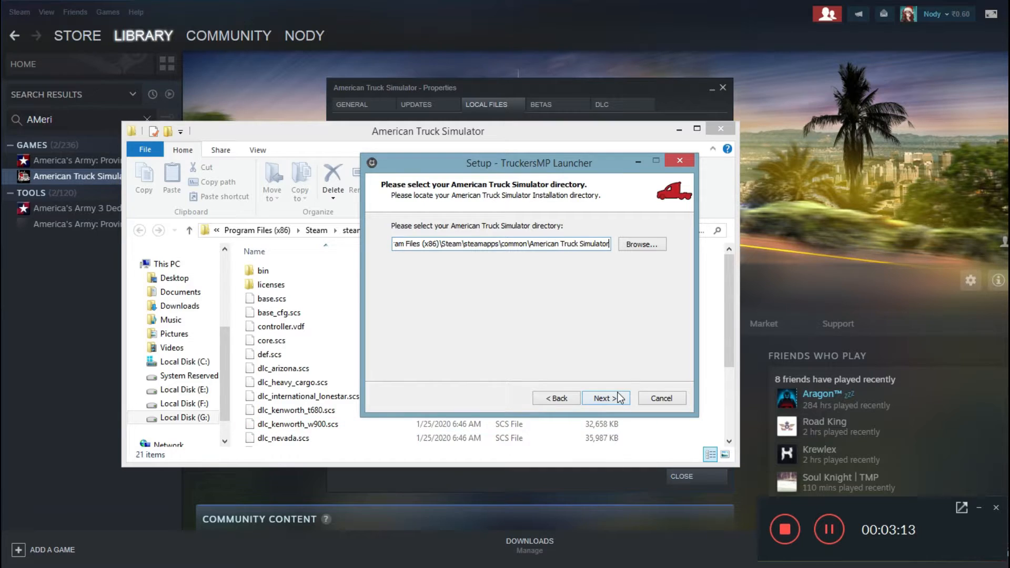
left_click(604, 398)
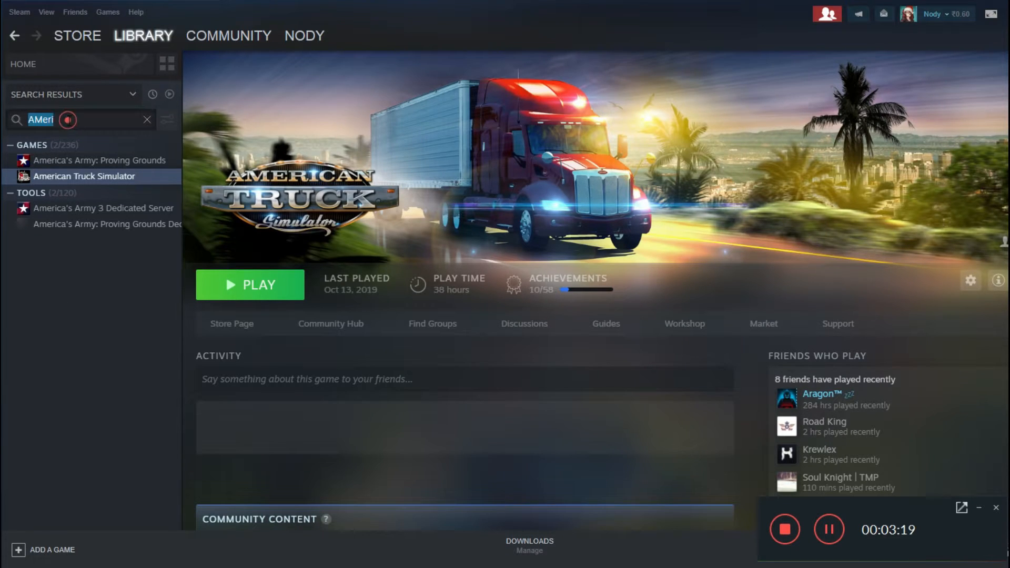
Step: Browse Euro Truck Simulator 2's local files folder from its Steam properties
left_click(147, 120)
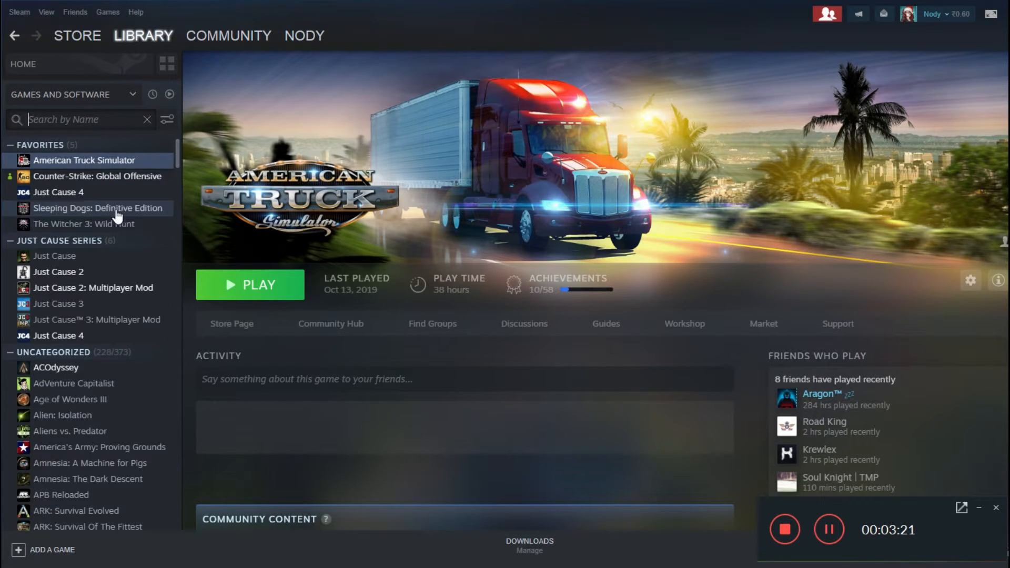
type("e")
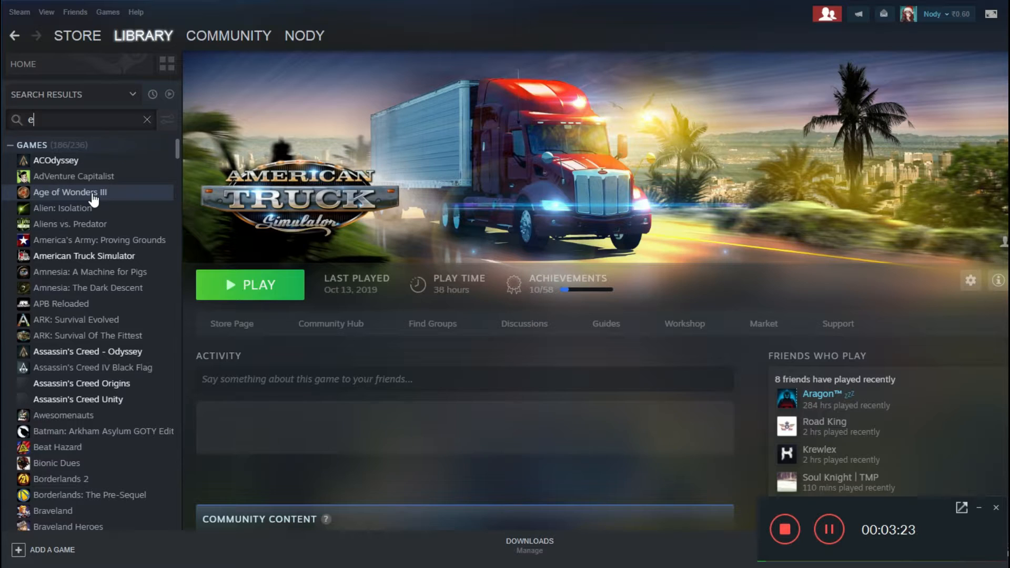
right_click(73, 160)
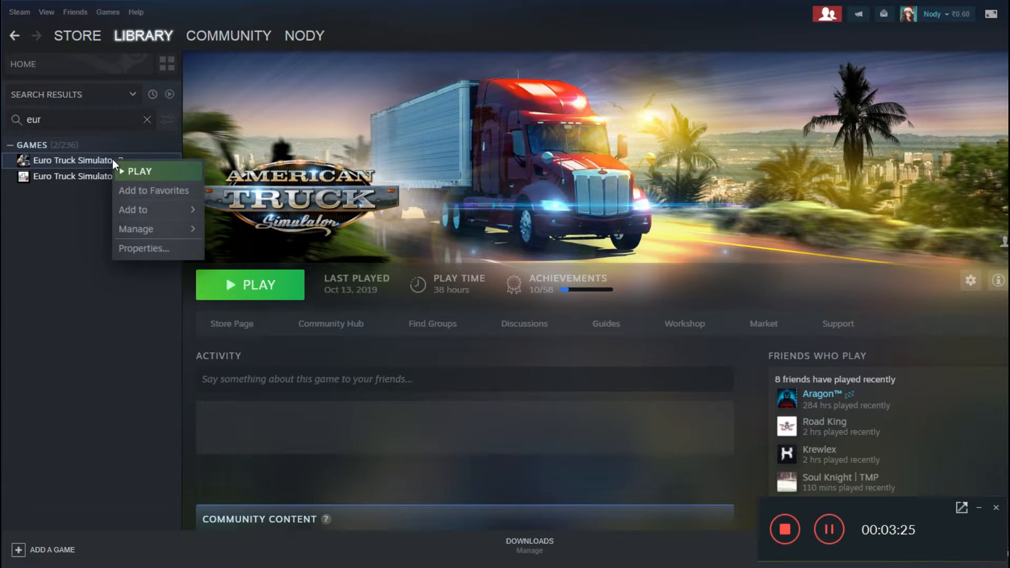
left_click(143, 248)
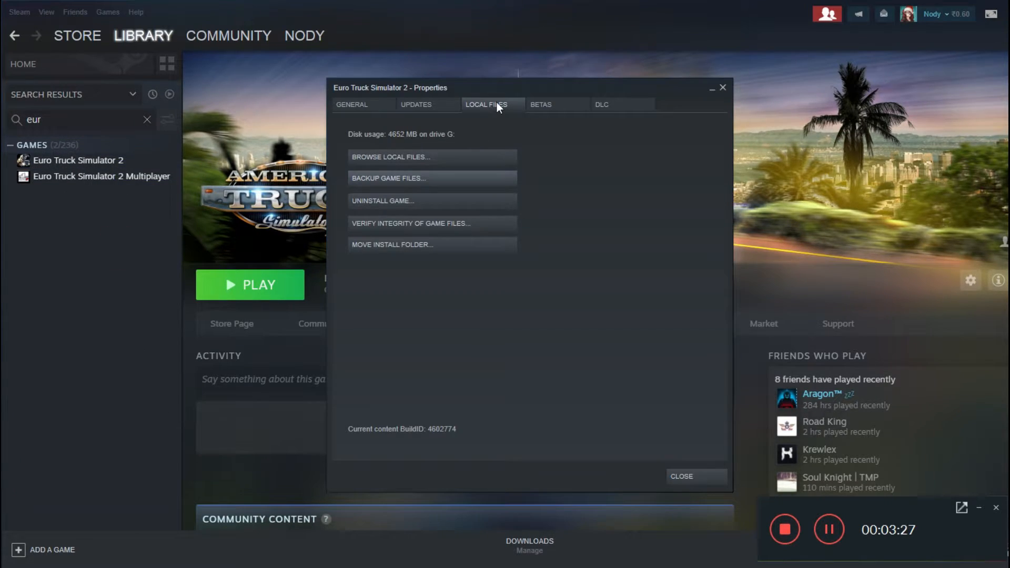
left_click(389, 157)
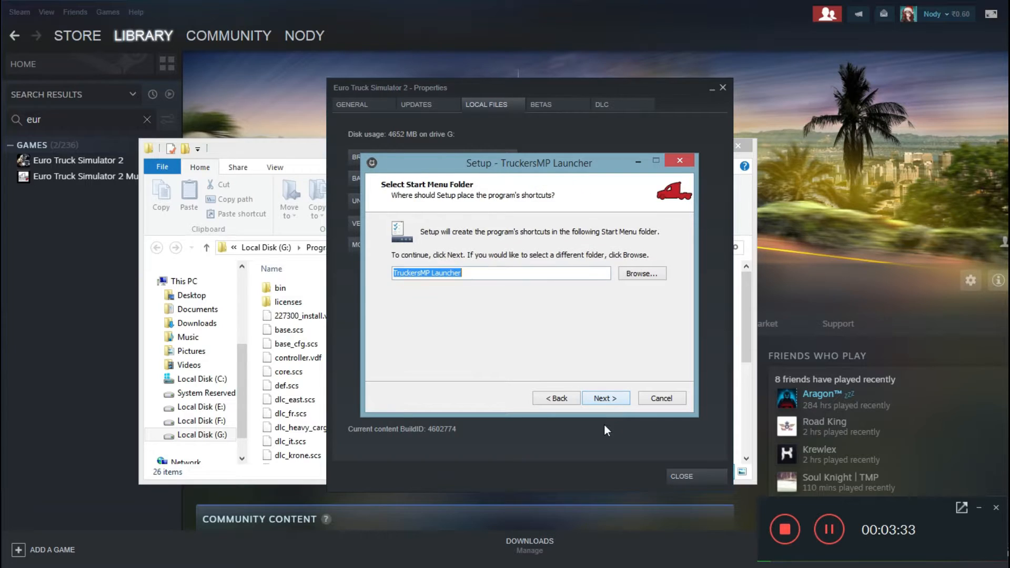
Step: Keep the default Start Menu folder and desktop icon, then finish the launcher setup
left_click(495, 273)
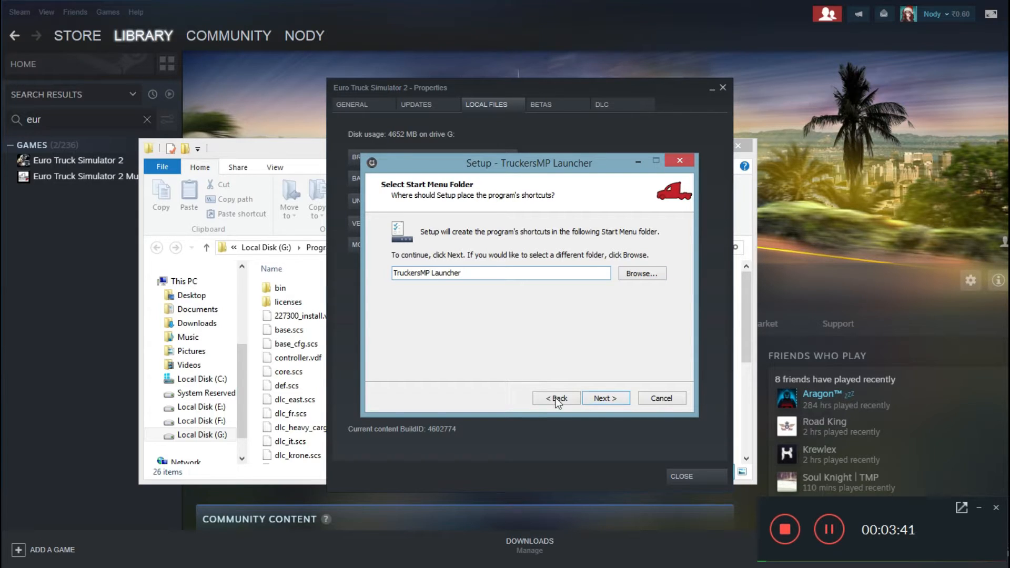
left_click(605, 398)
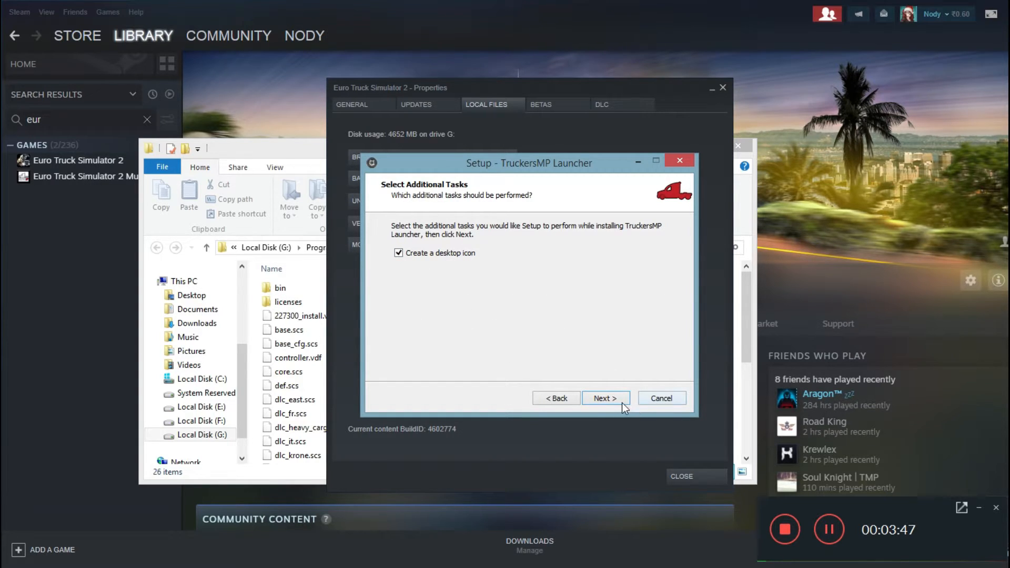
left_click(604, 398)
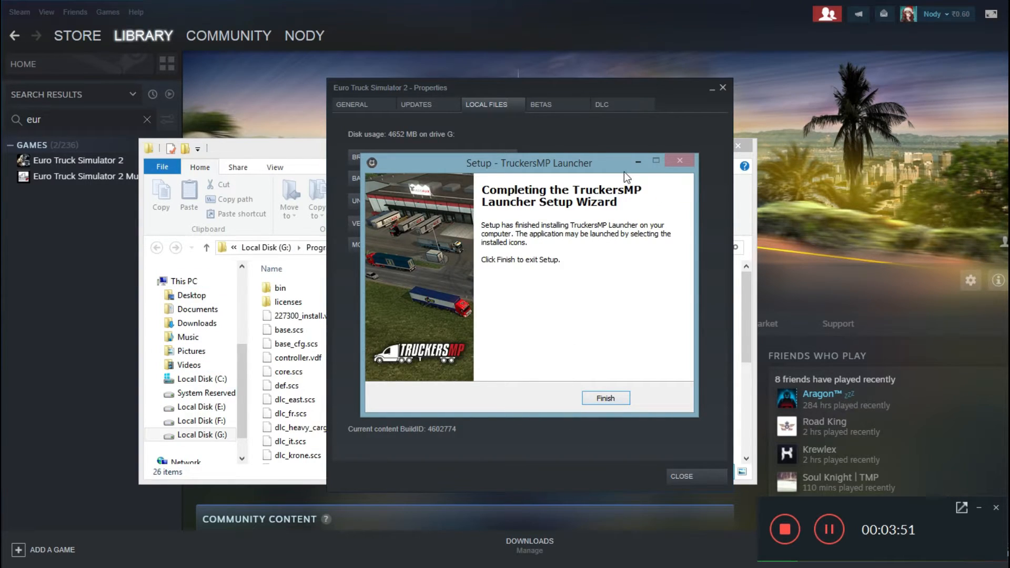
left_click(604, 398)
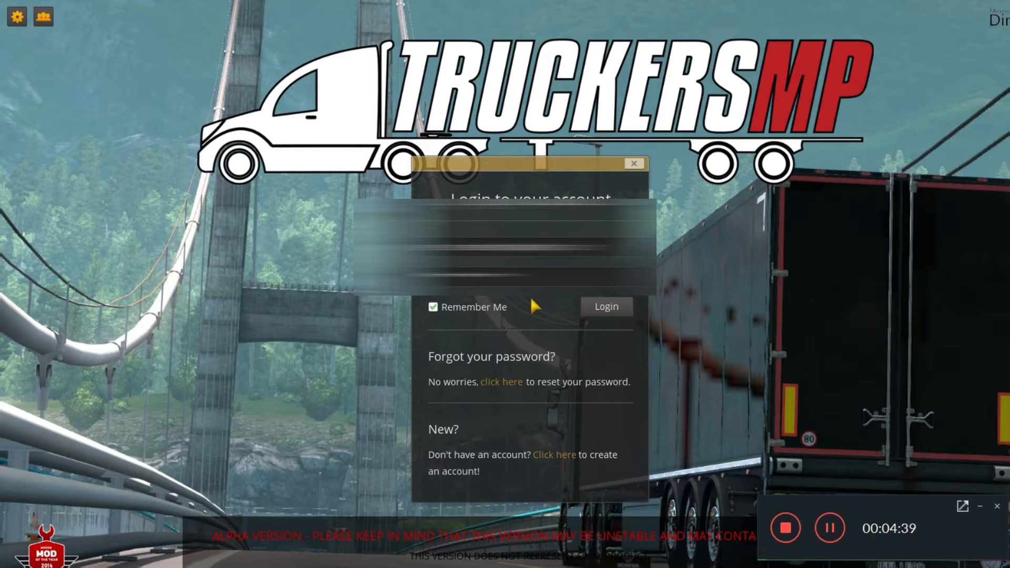
mouse_move(303, 132)
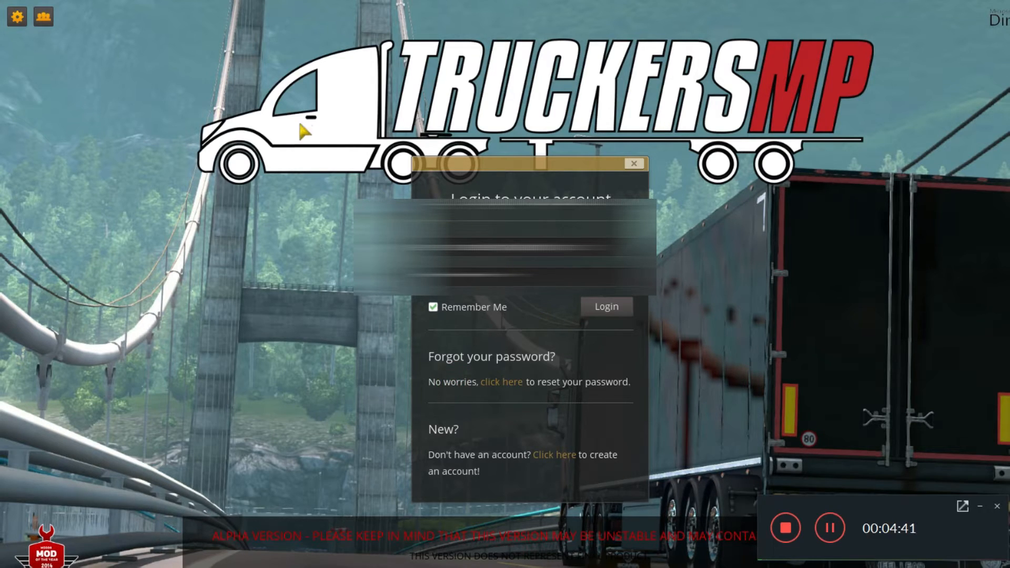
mouse_move(492, 309)
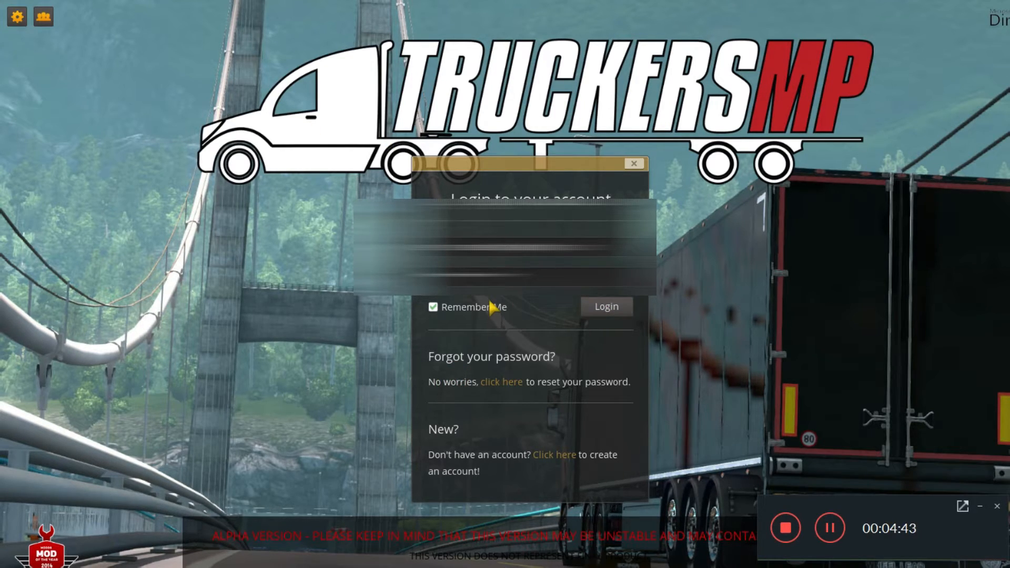
Step: Log in to TruckersMP and select the Simulation 2 server from the list
left_click(605, 306)
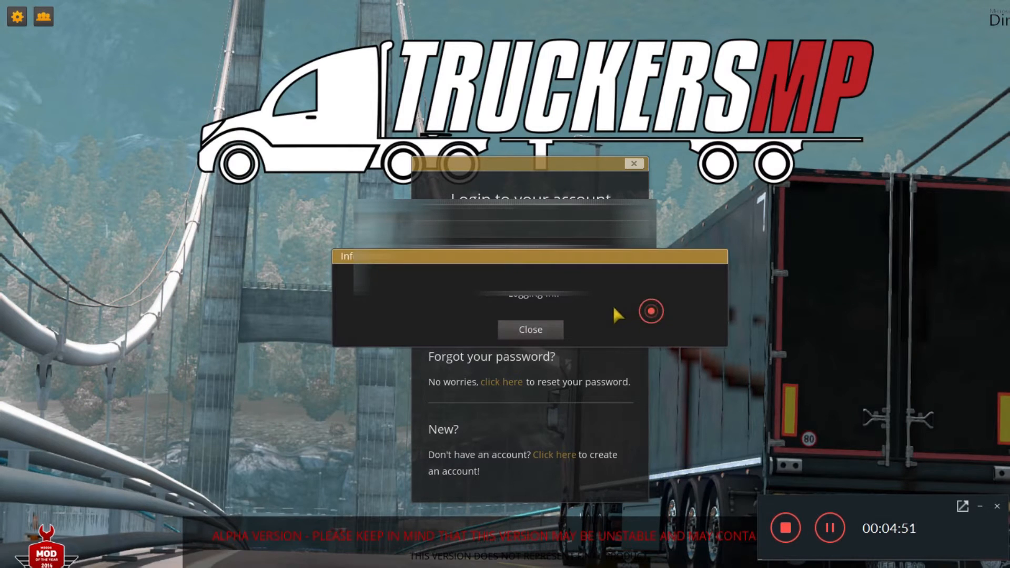
left_click(529, 329)
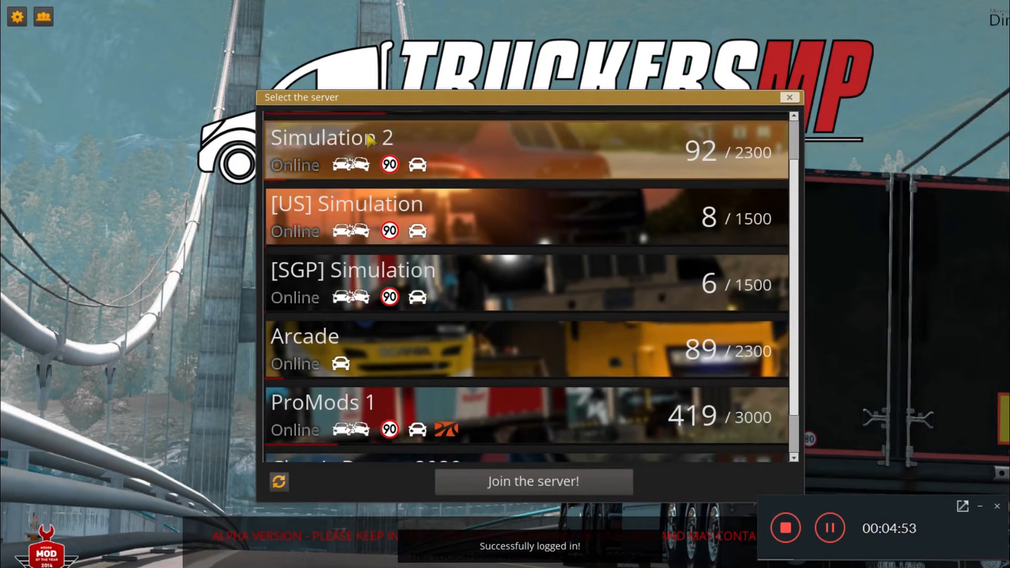
scroll("down", 3)
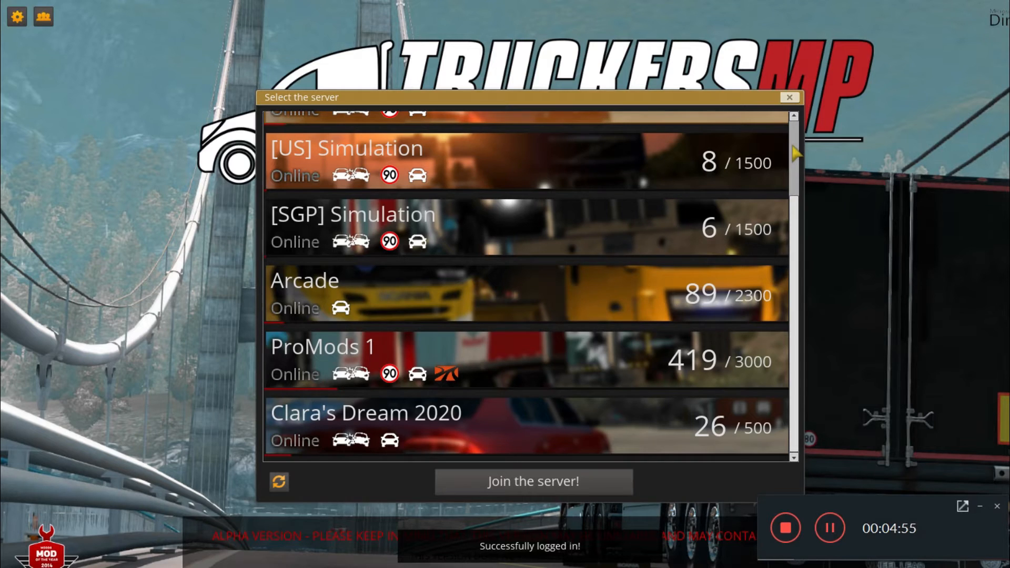
scroll("up", 3)
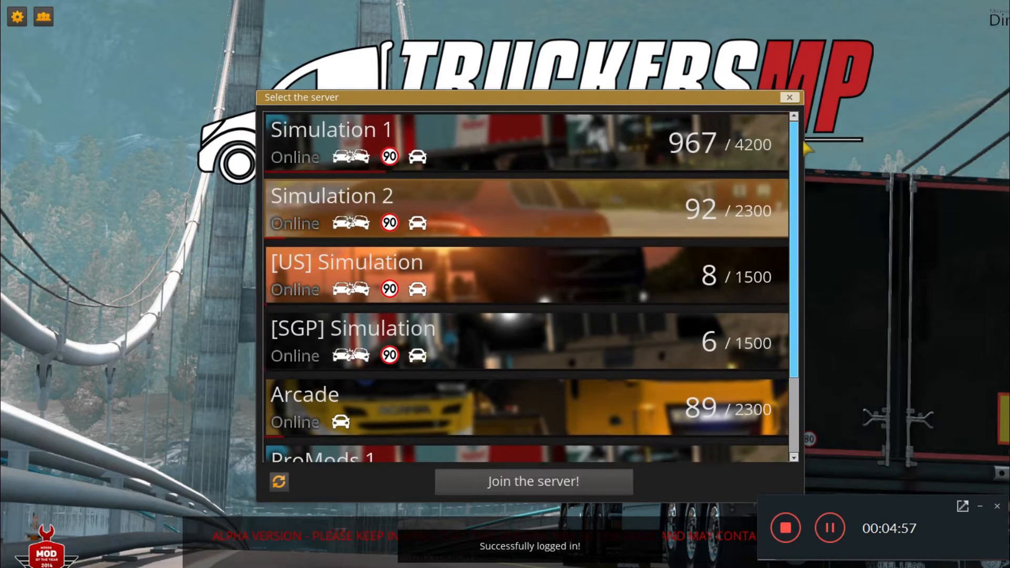
mouse_move(519, 188)
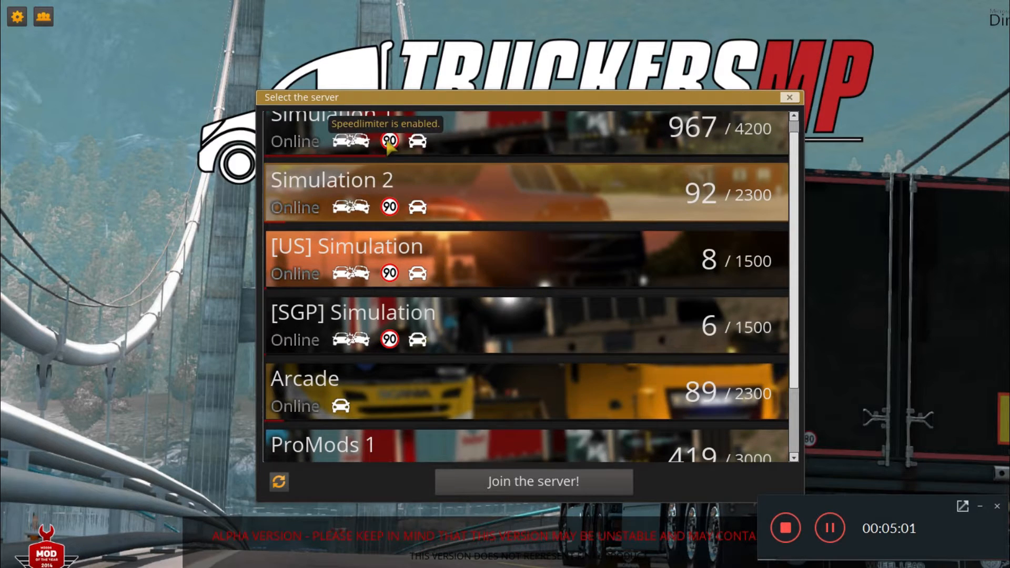
scroll("up", 3)
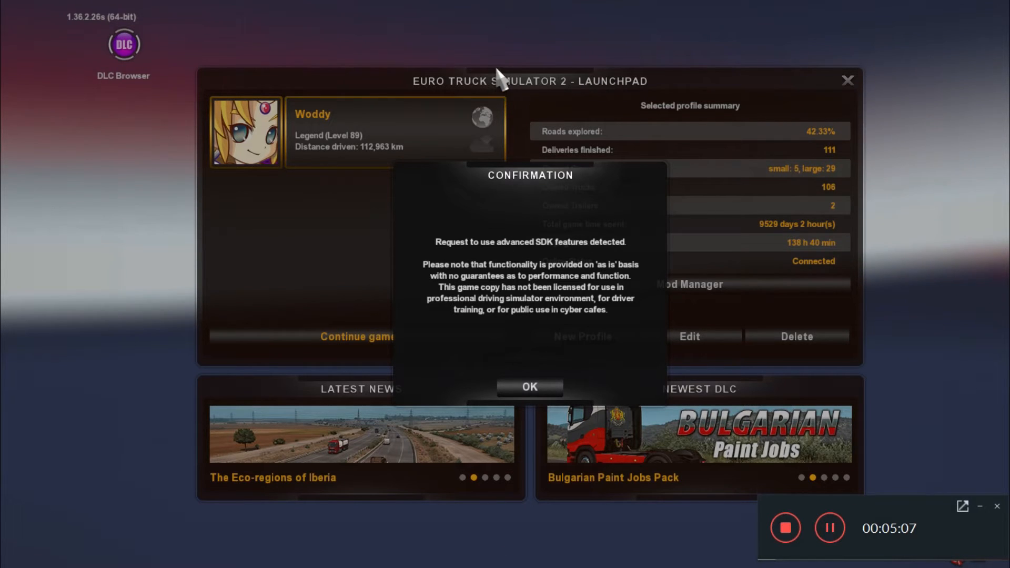
mouse_move(540, 274)
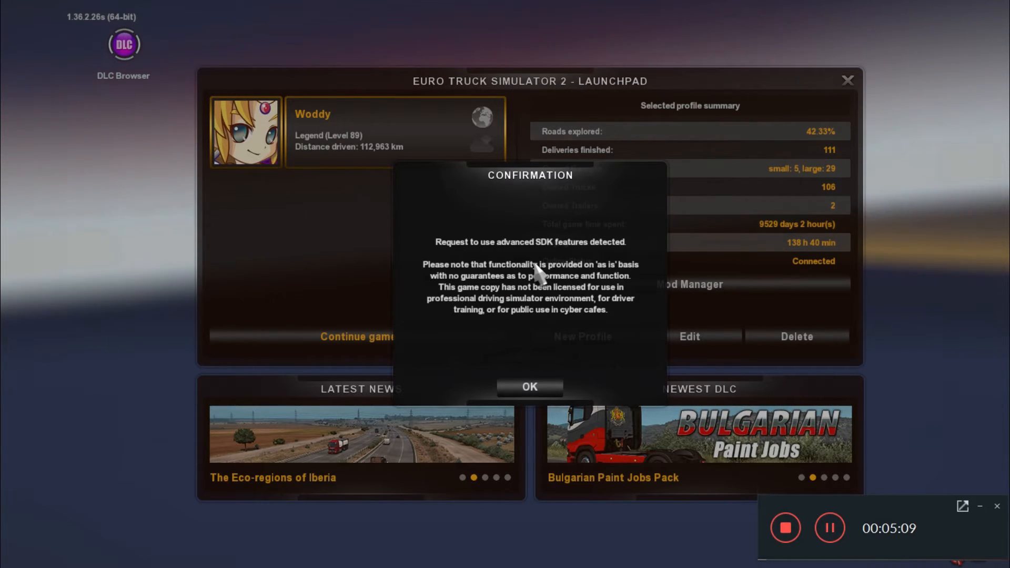
Step: Accept the advanced SDK features notice and continue the saved game on the Level 89 profile
left_click(530, 387)
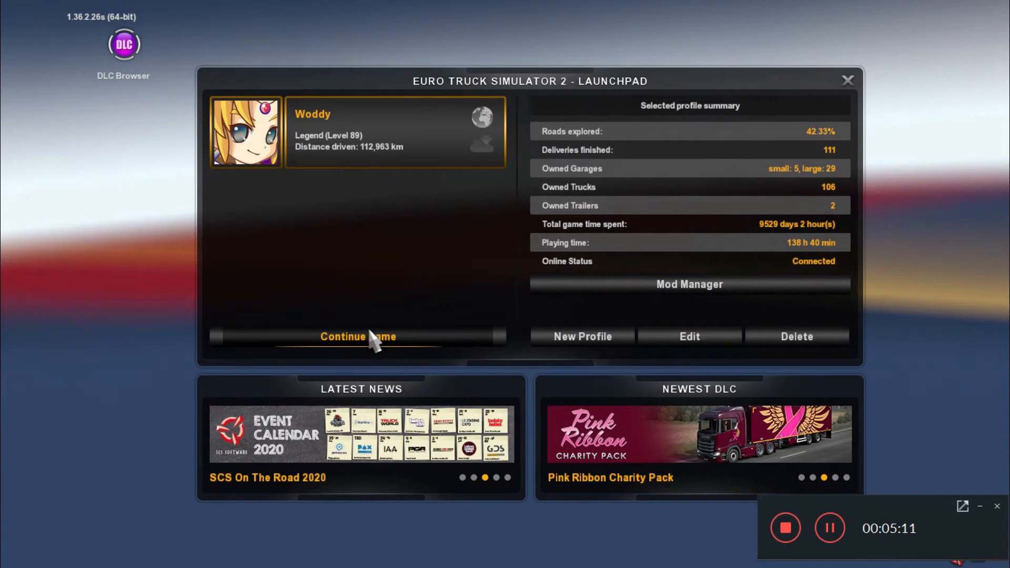
left_click(358, 336)
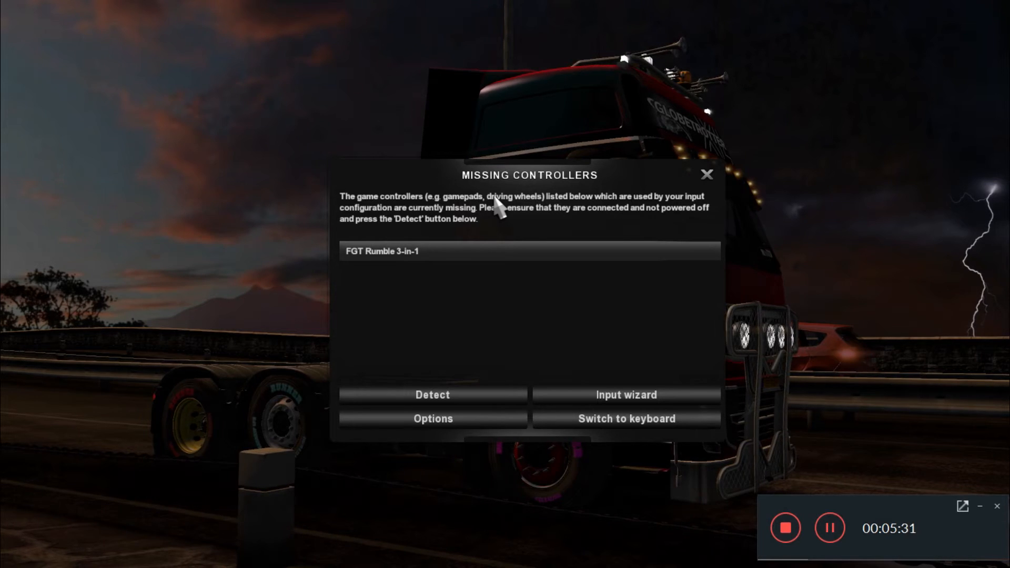
mouse_move(593, 171)
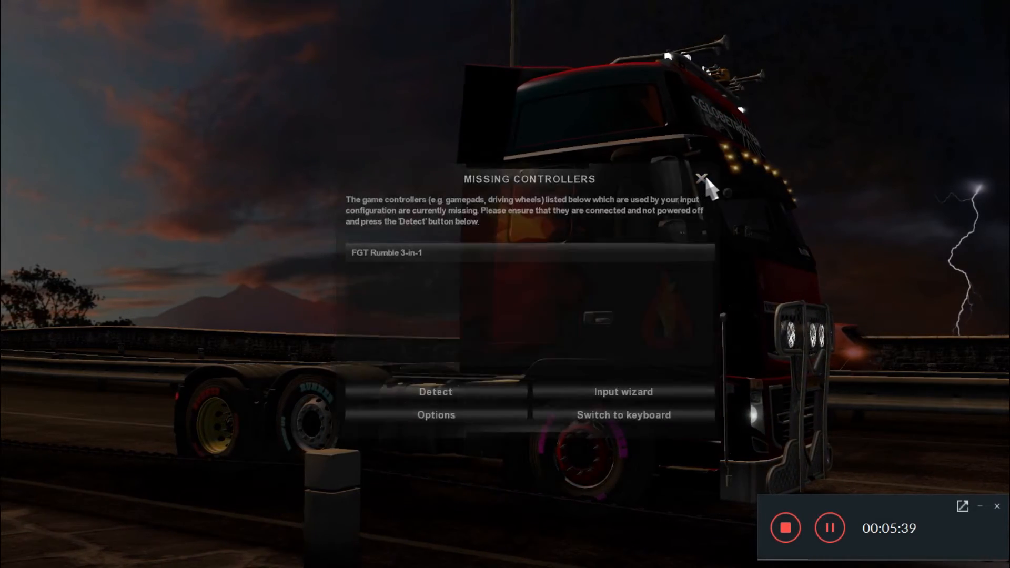
Step: Dismiss the Missing Controllers warning so the truck loads into multiplayer on Simulation 2
left_click(702, 178)
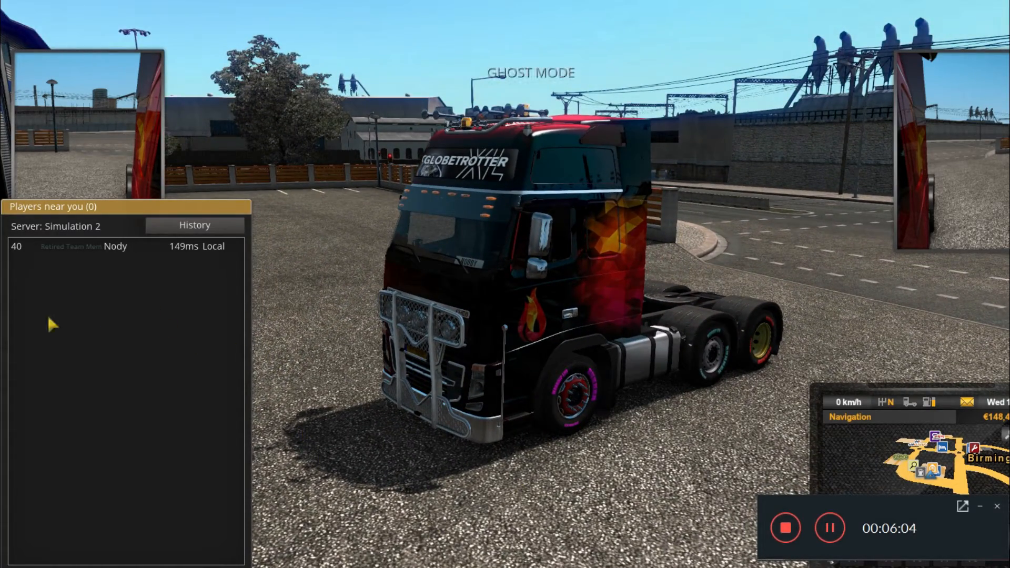
Step: View the server's player history from the Players near you panel, then return to the nearby players list
left_click(194, 225)
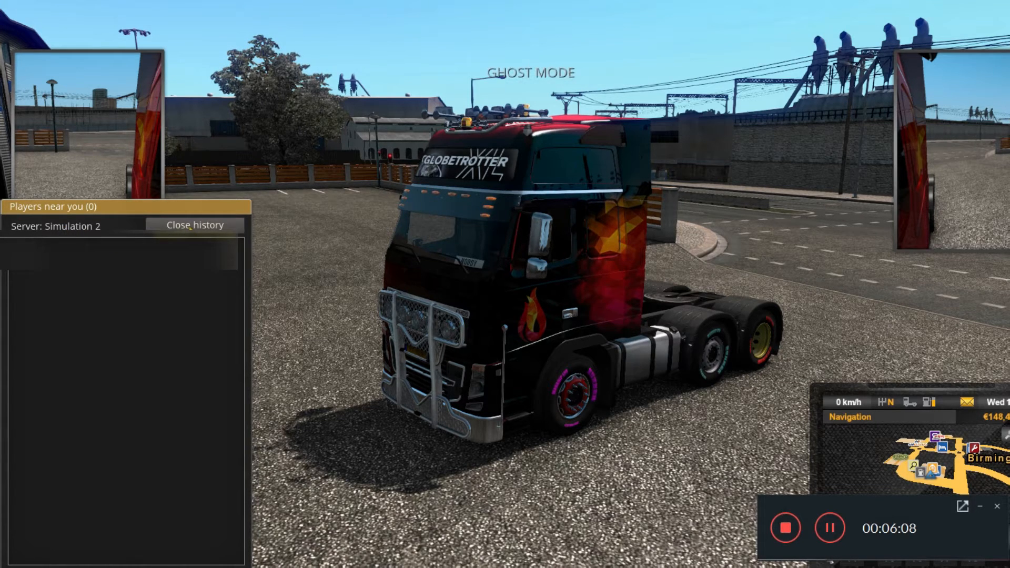
left_click(194, 225)
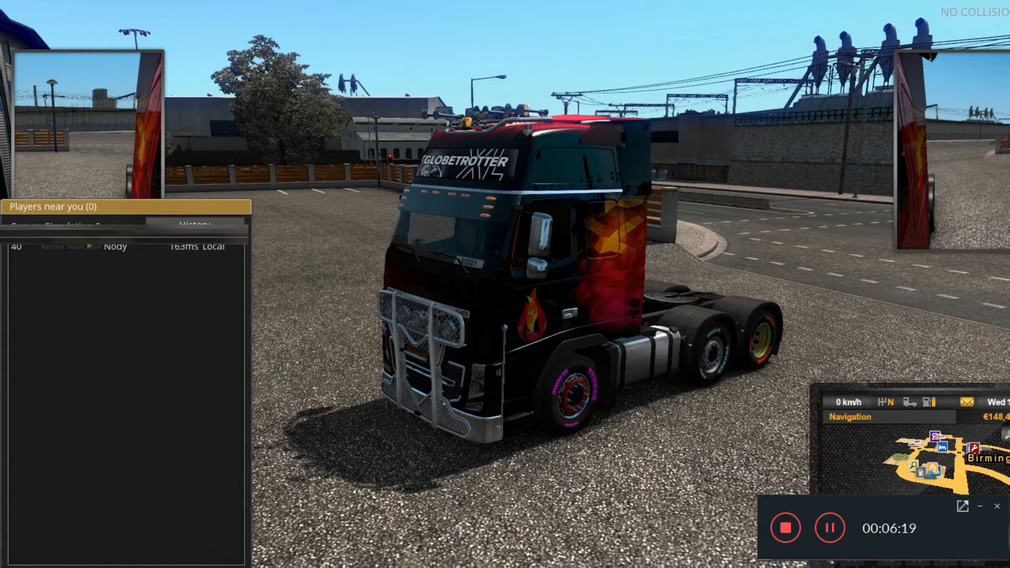
mouse_move(115, 246)
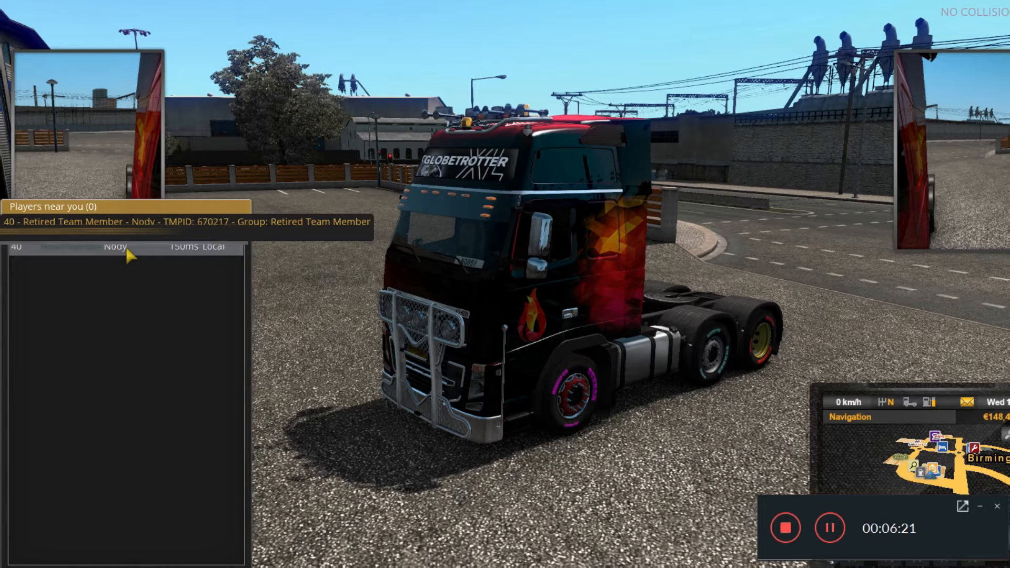